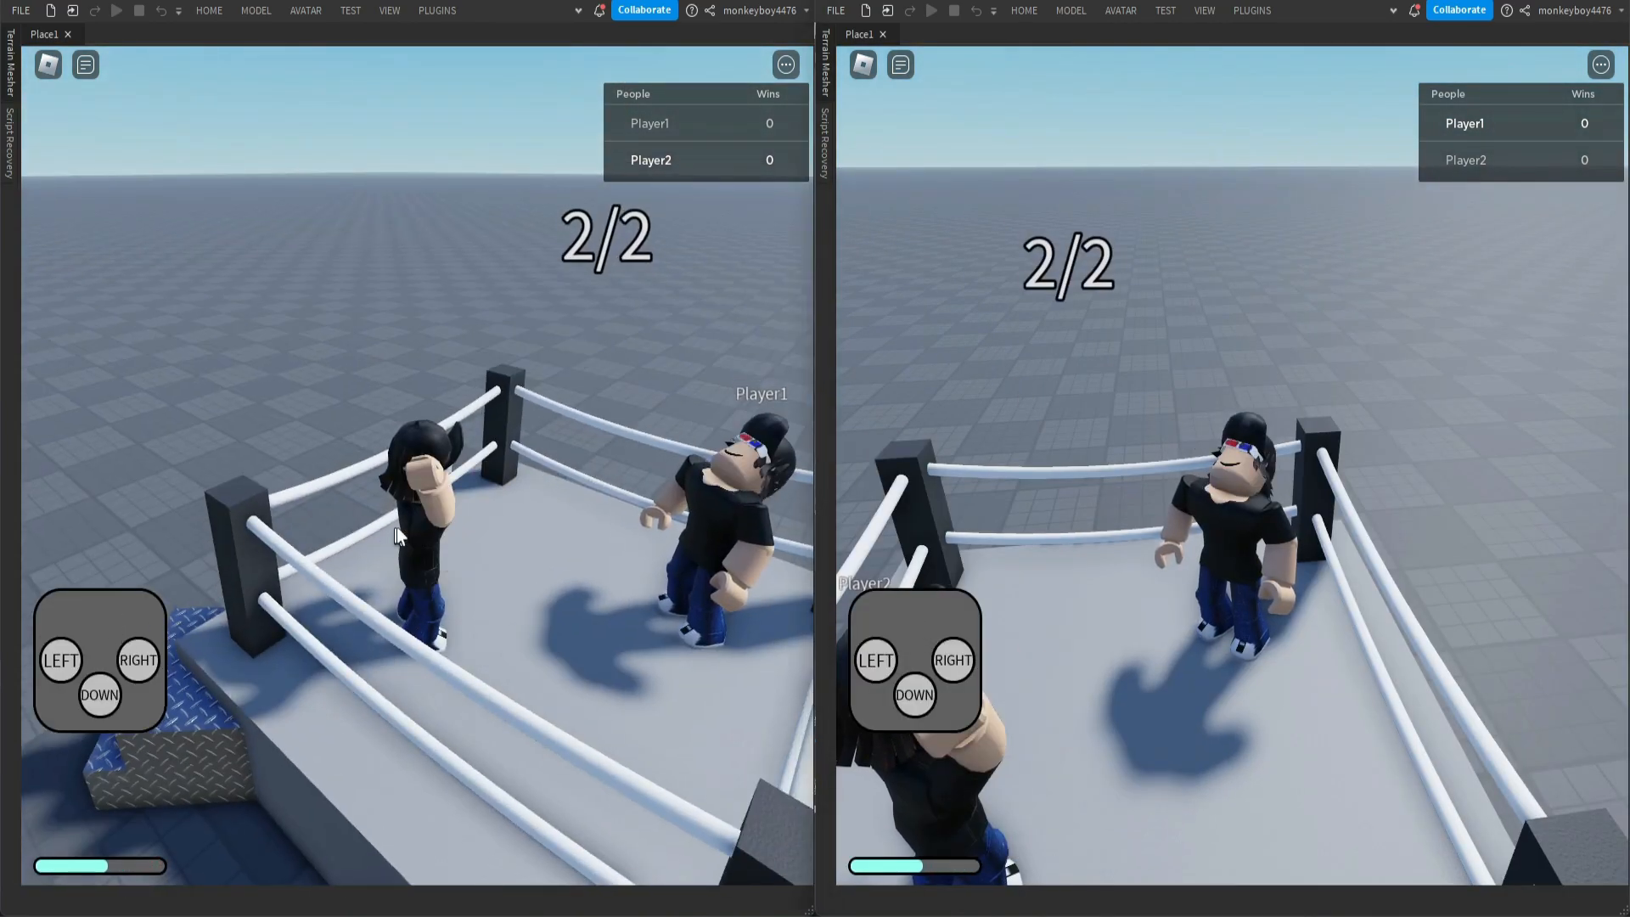
Pick move directions in the test rounds until Player2 reaches 2 wins.
{"action": "left_click", "coordinate": [138, 661]}
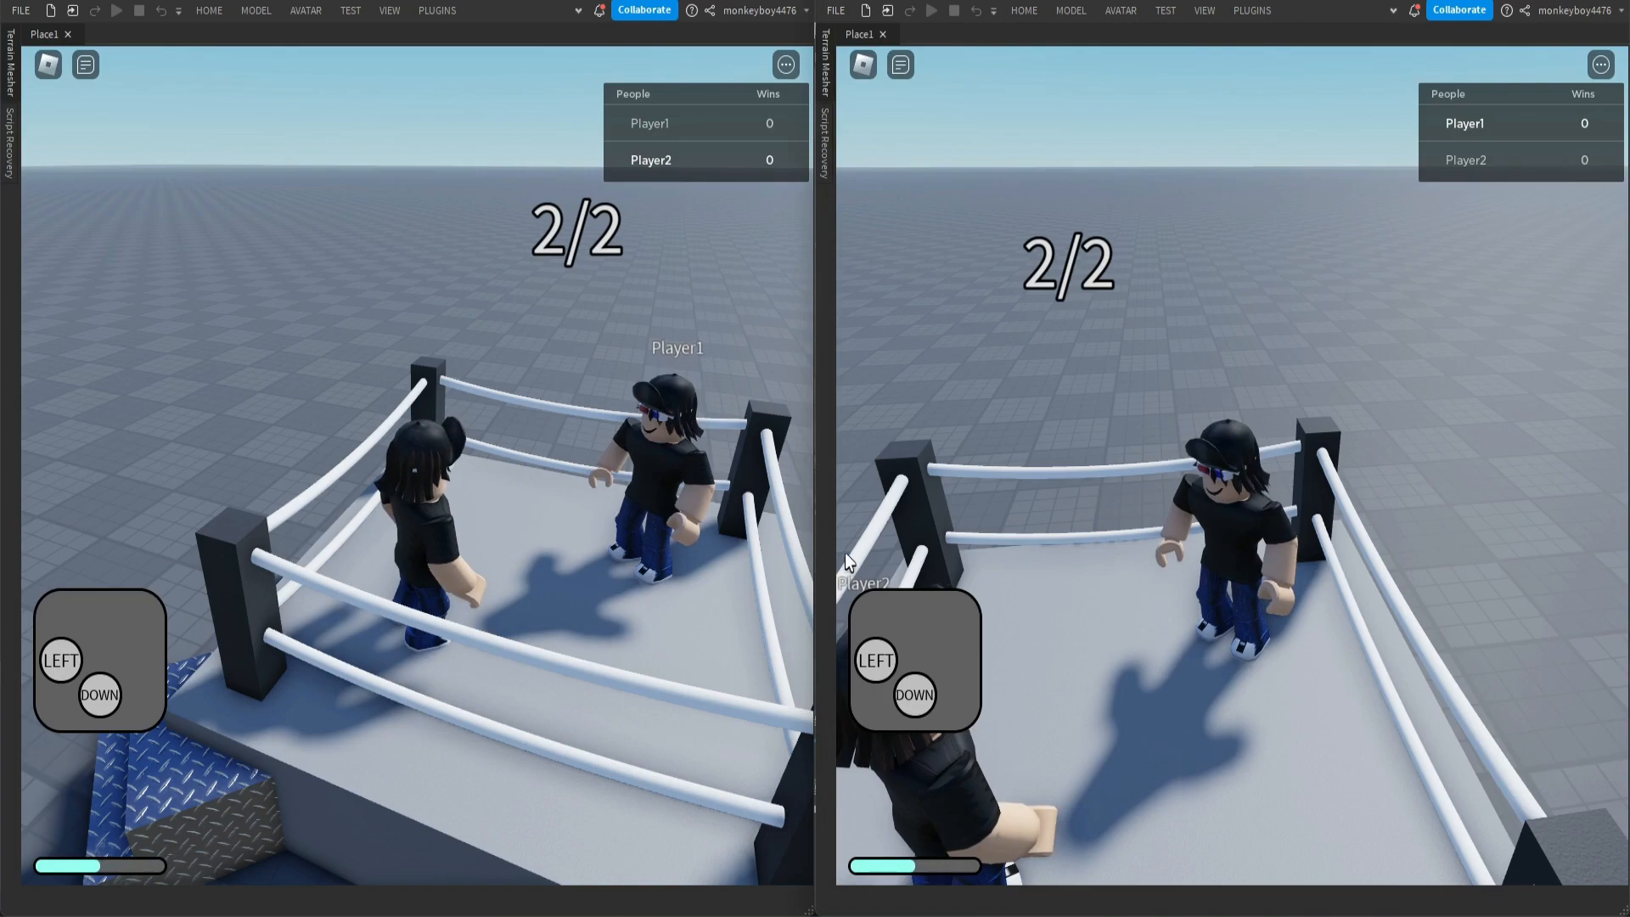
{"action": "left_click", "coordinate": [60, 661]}
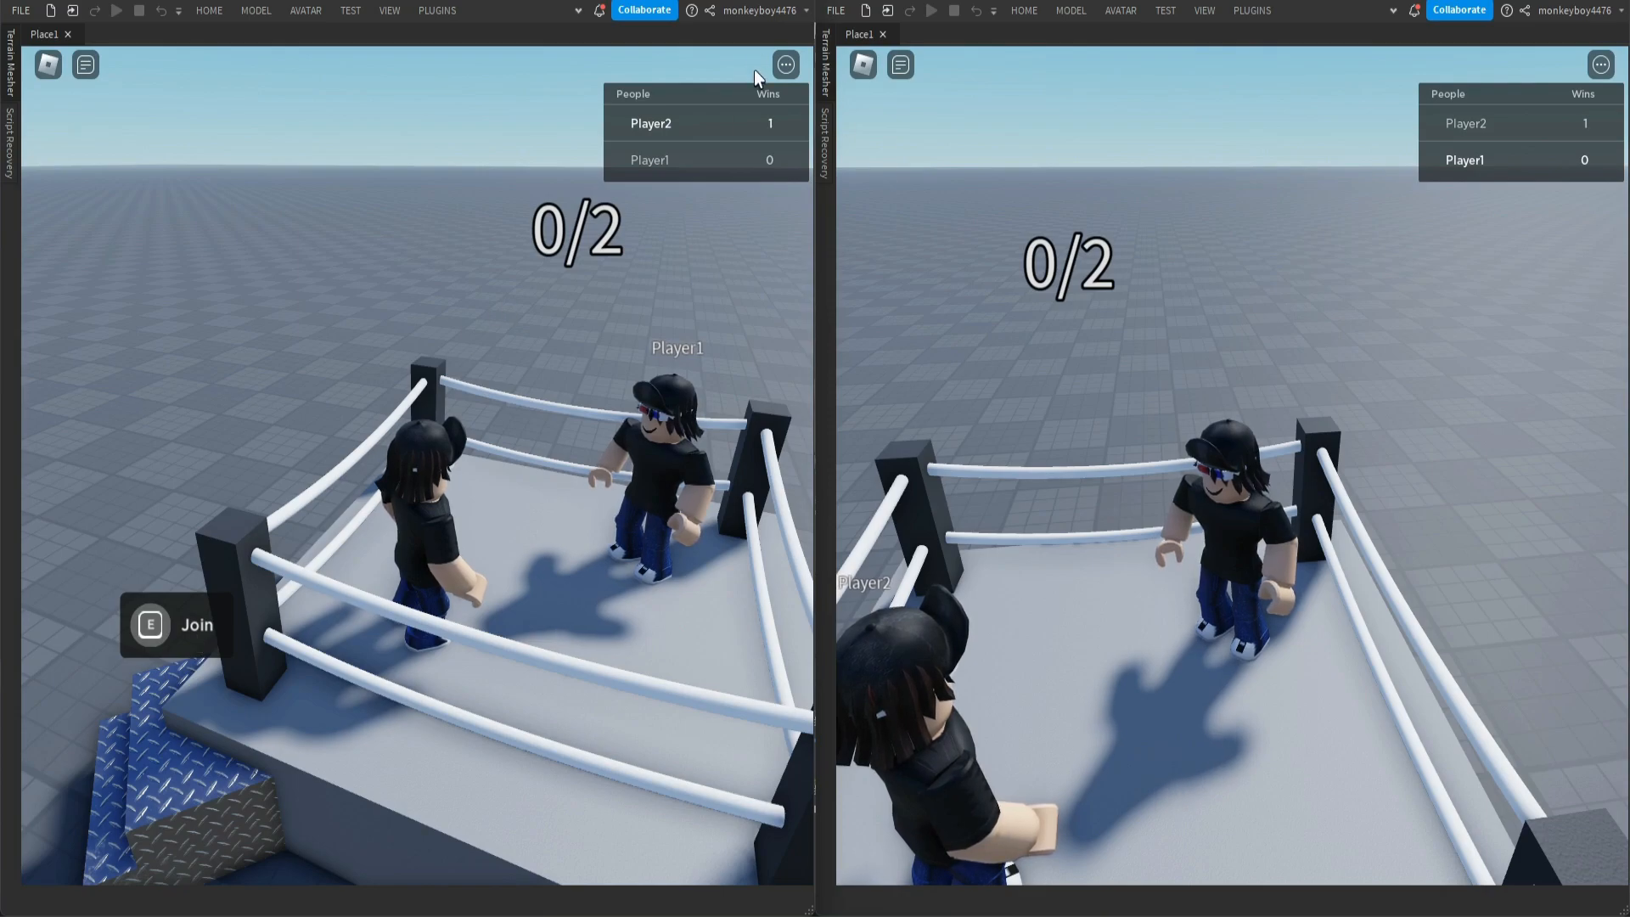
{"action": "mouse_move", "coordinate": [353, 619]}
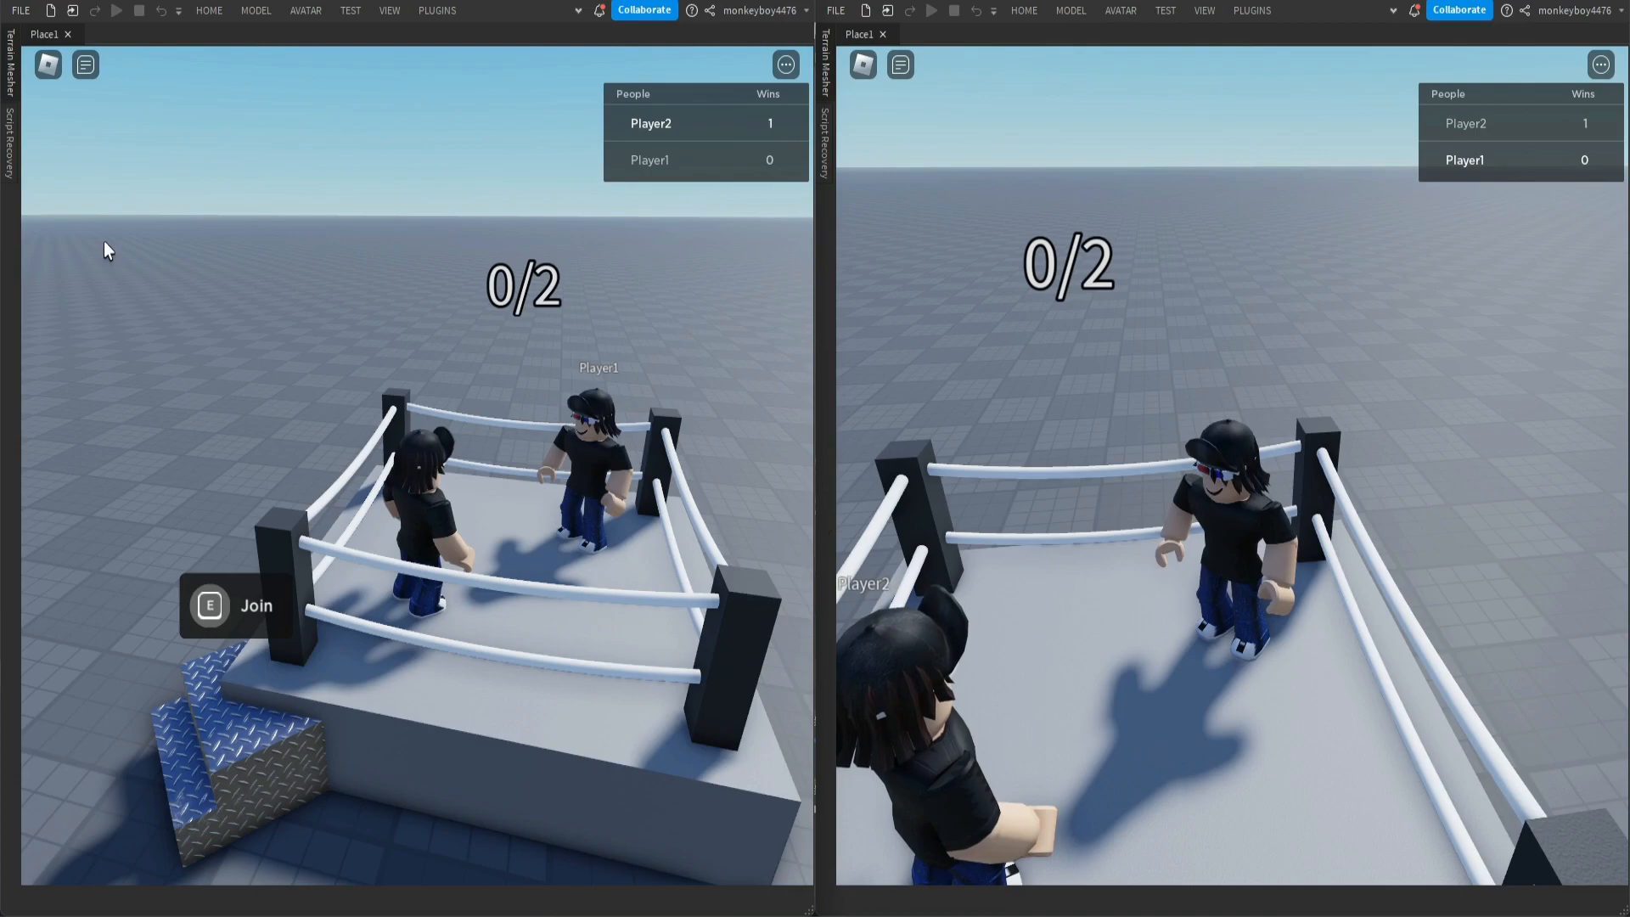
{"action": "mouse_move", "coordinate": [173, 259]}
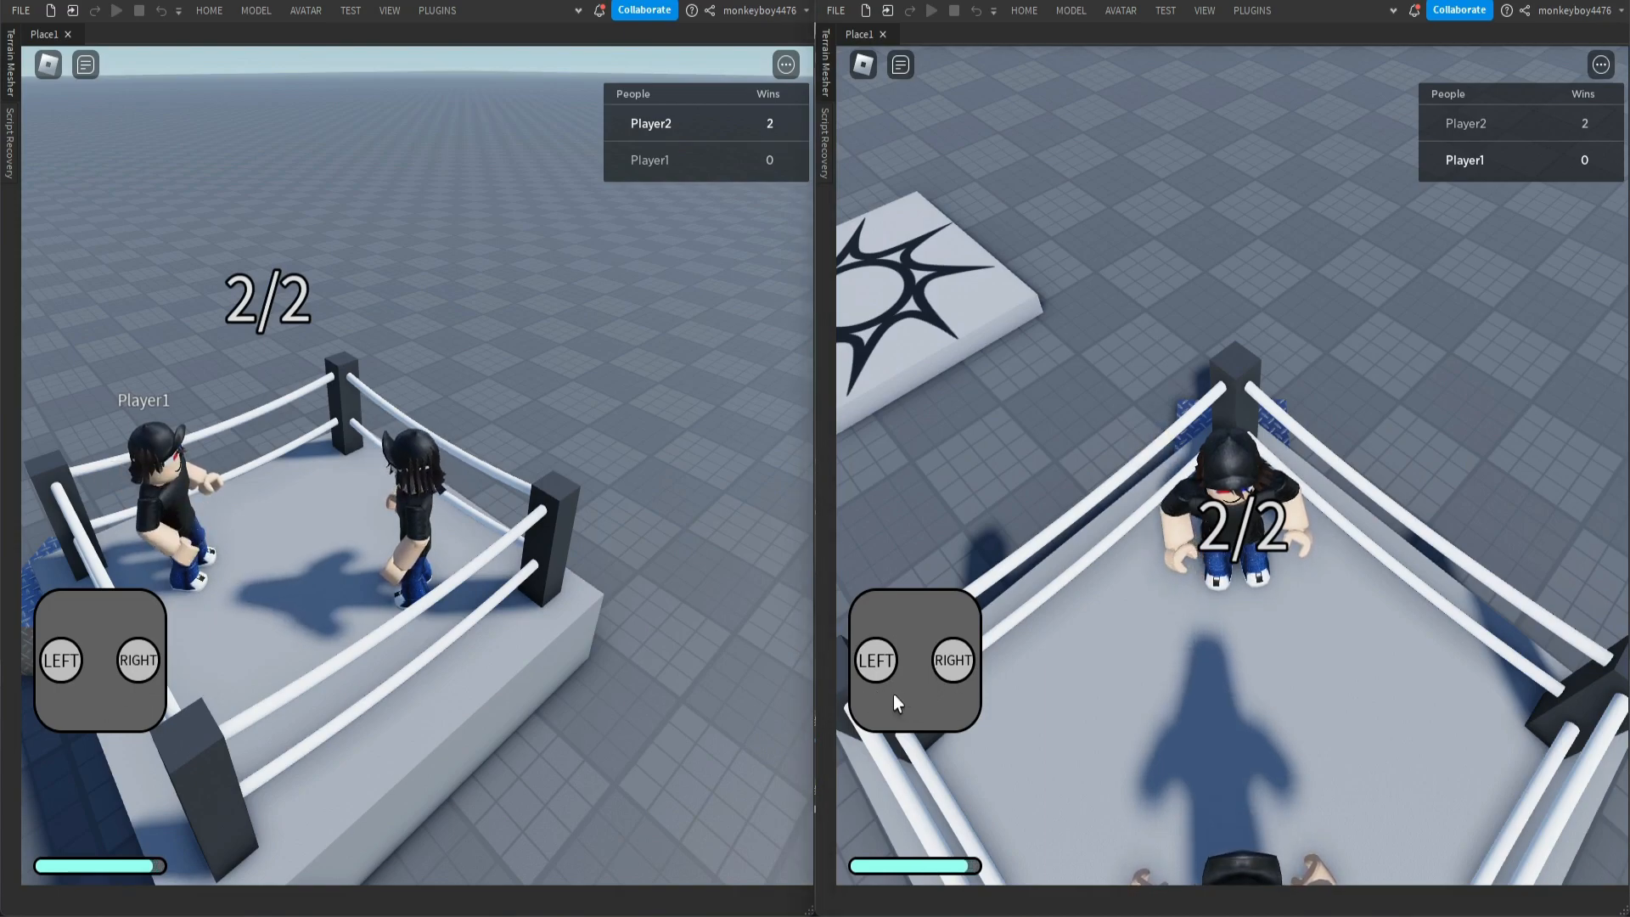
{"action": "left_click", "coordinate": [61, 661]}
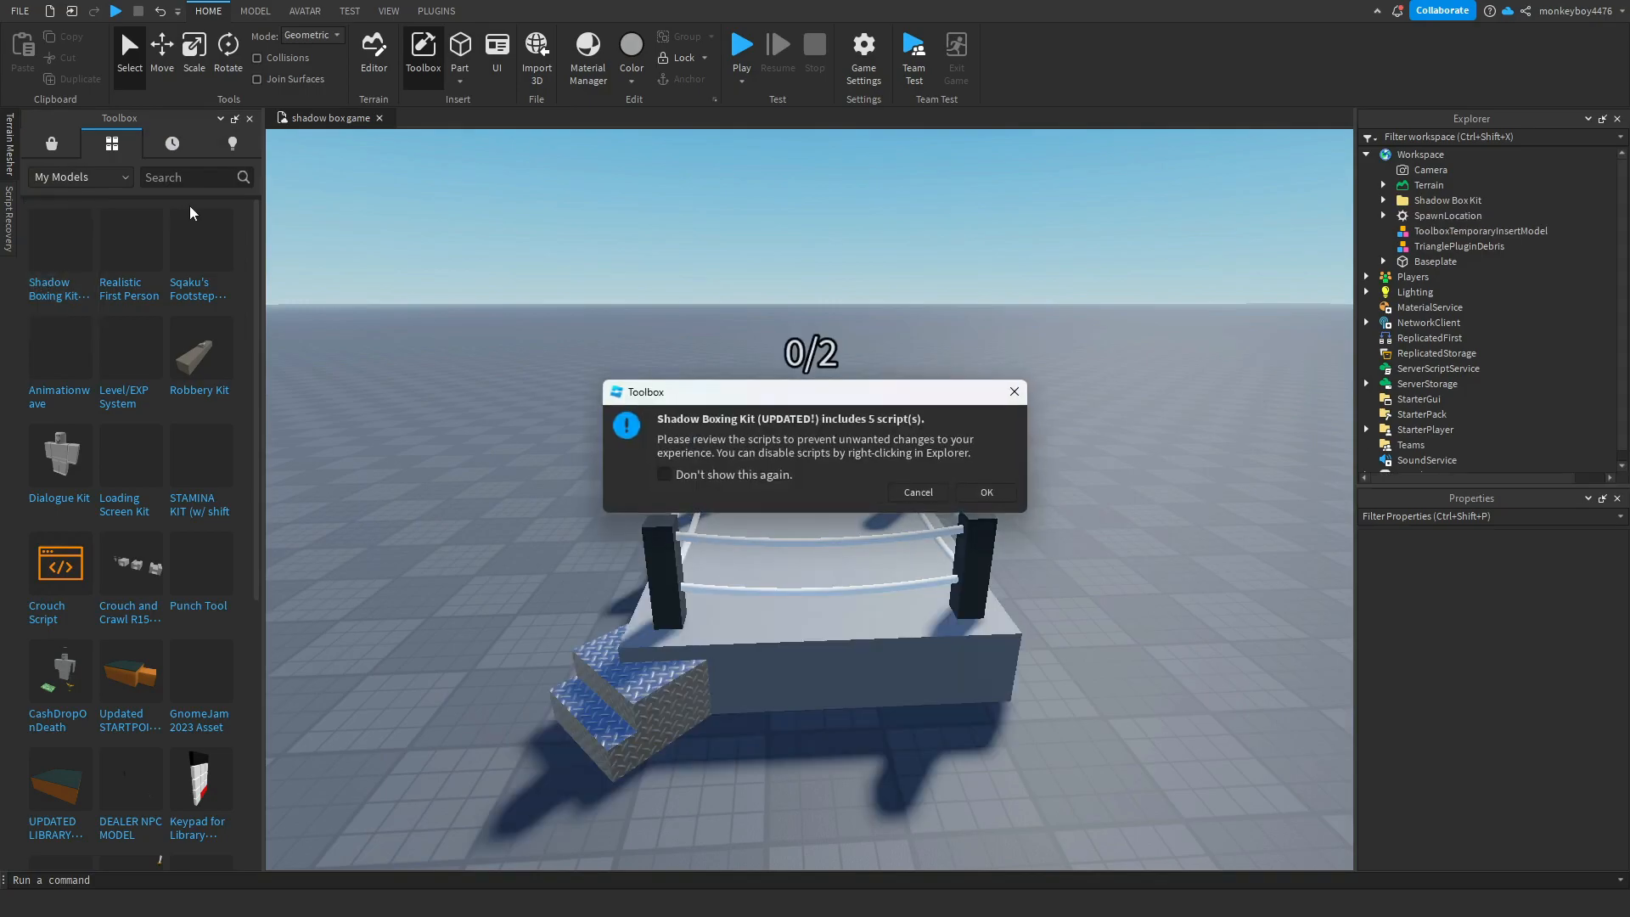
Accept the kit's script warning and move the Leaderboard script into ServerScriptService.
{"action": "left_click", "coordinate": [983, 491]}
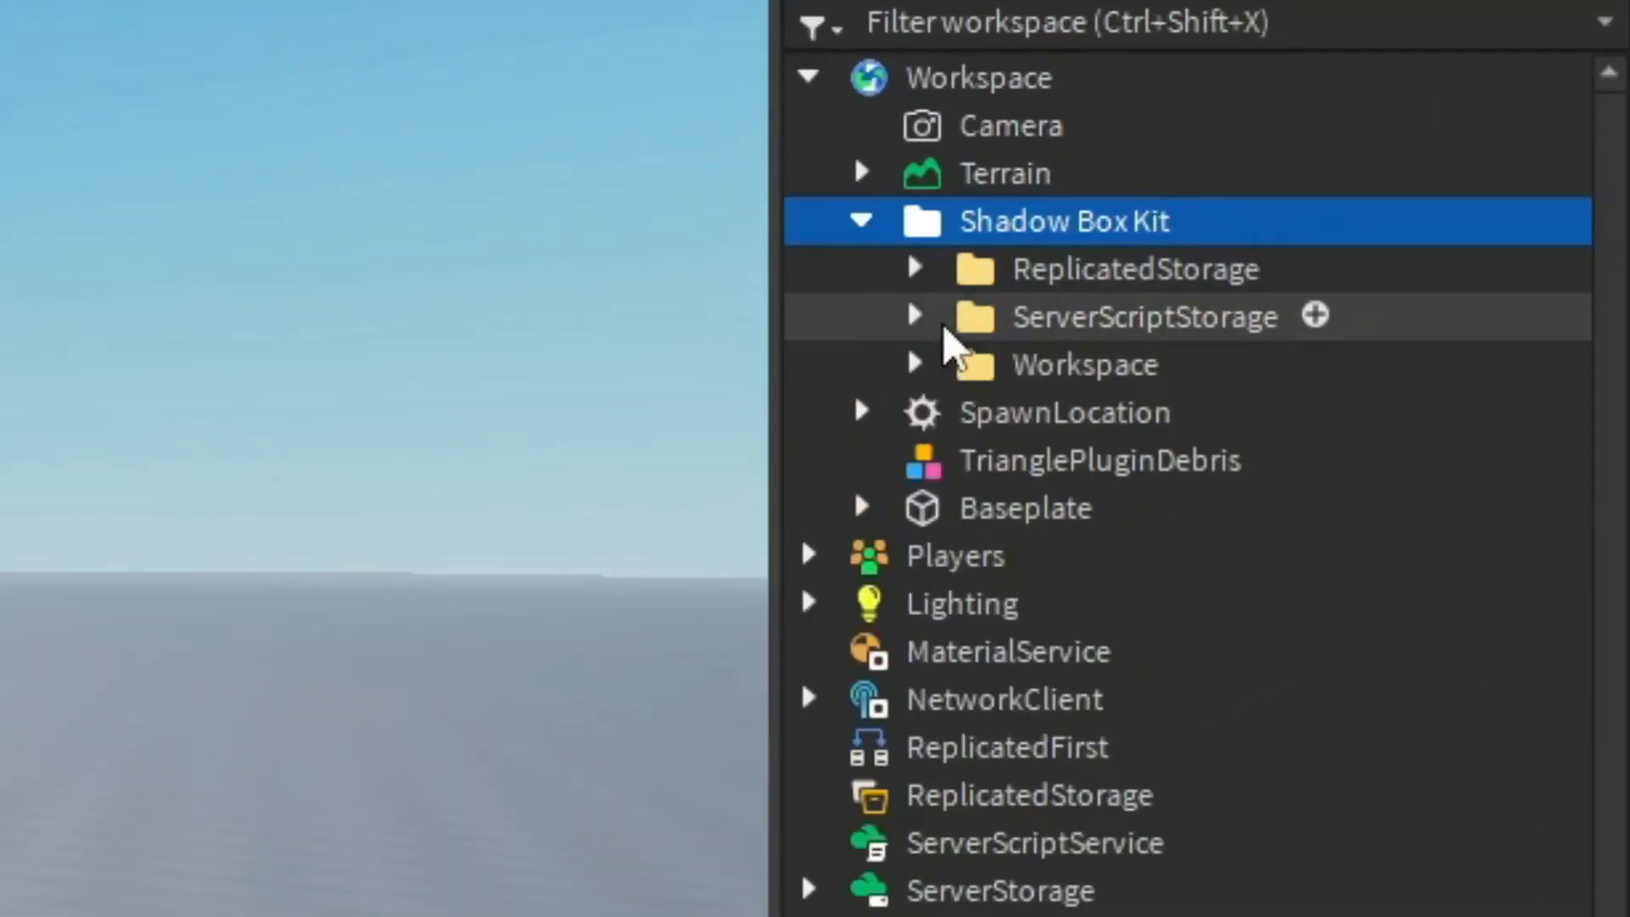
{"action": "left_click", "coordinate": [917, 315]}
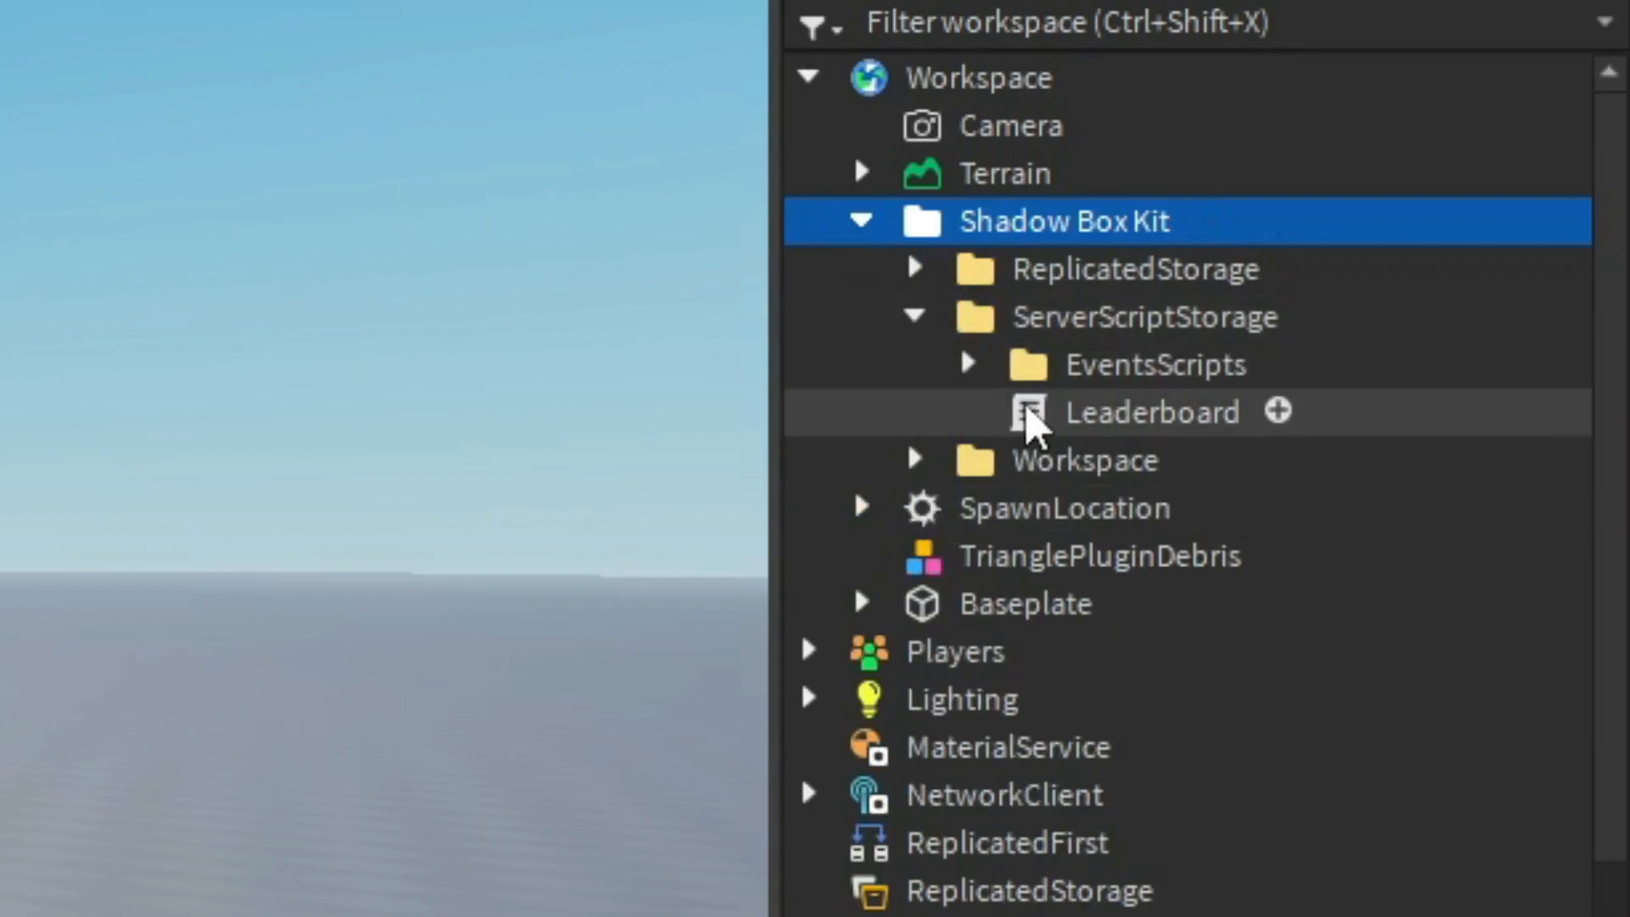
{"action": "left_click", "coordinate": [1152, 412]}
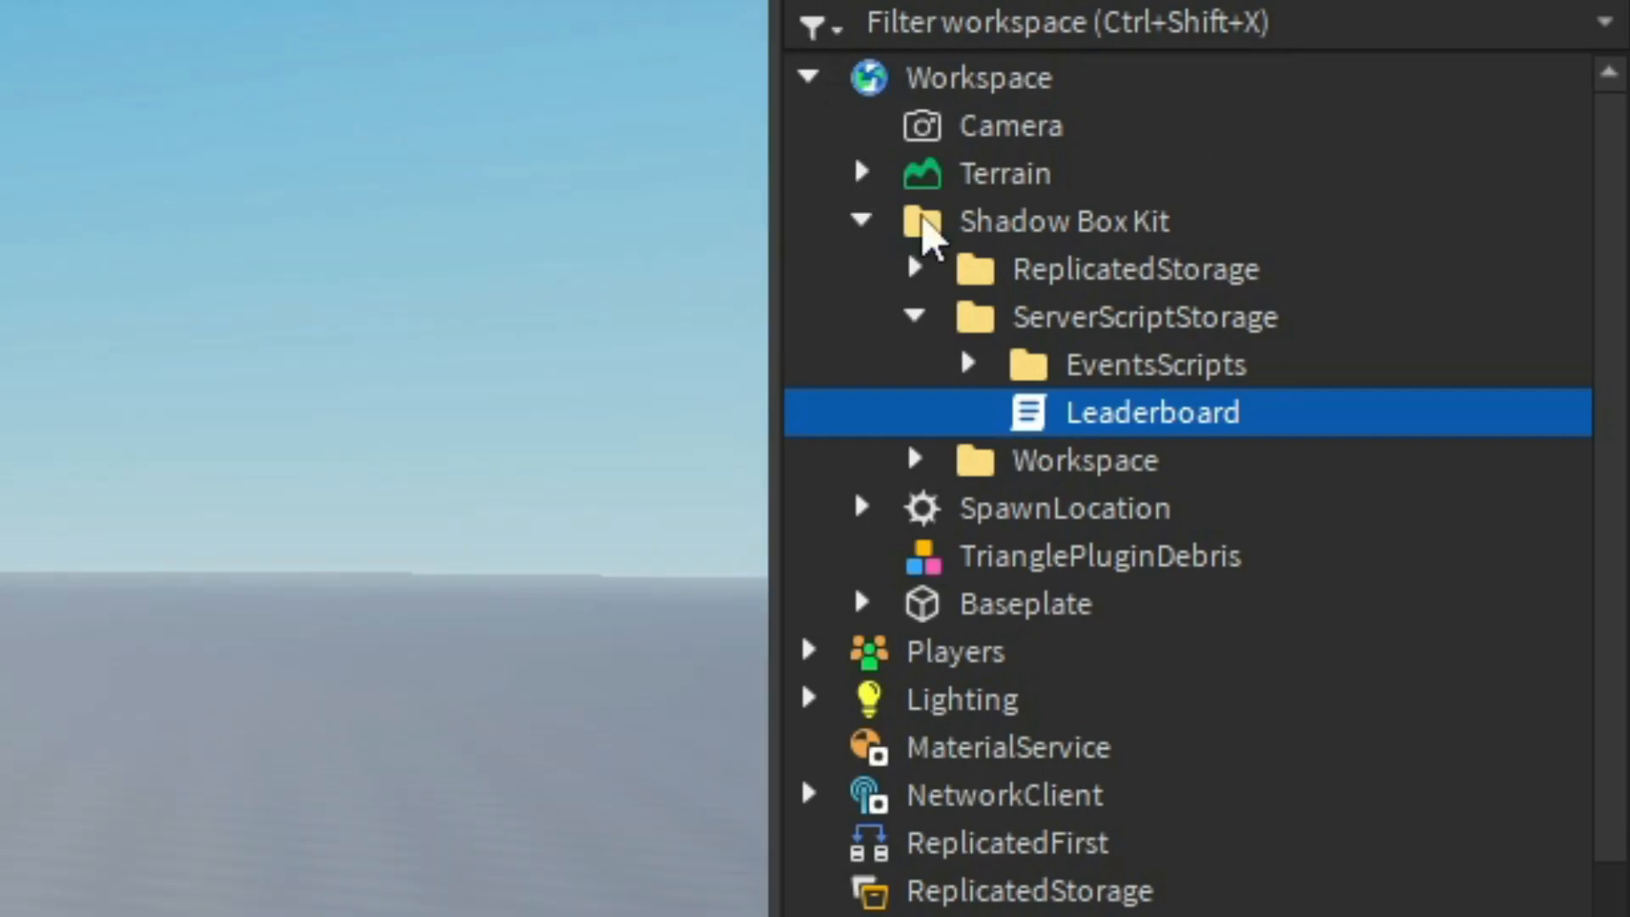
{"action": "mouse_move", "coordinate": [1014, 364]}
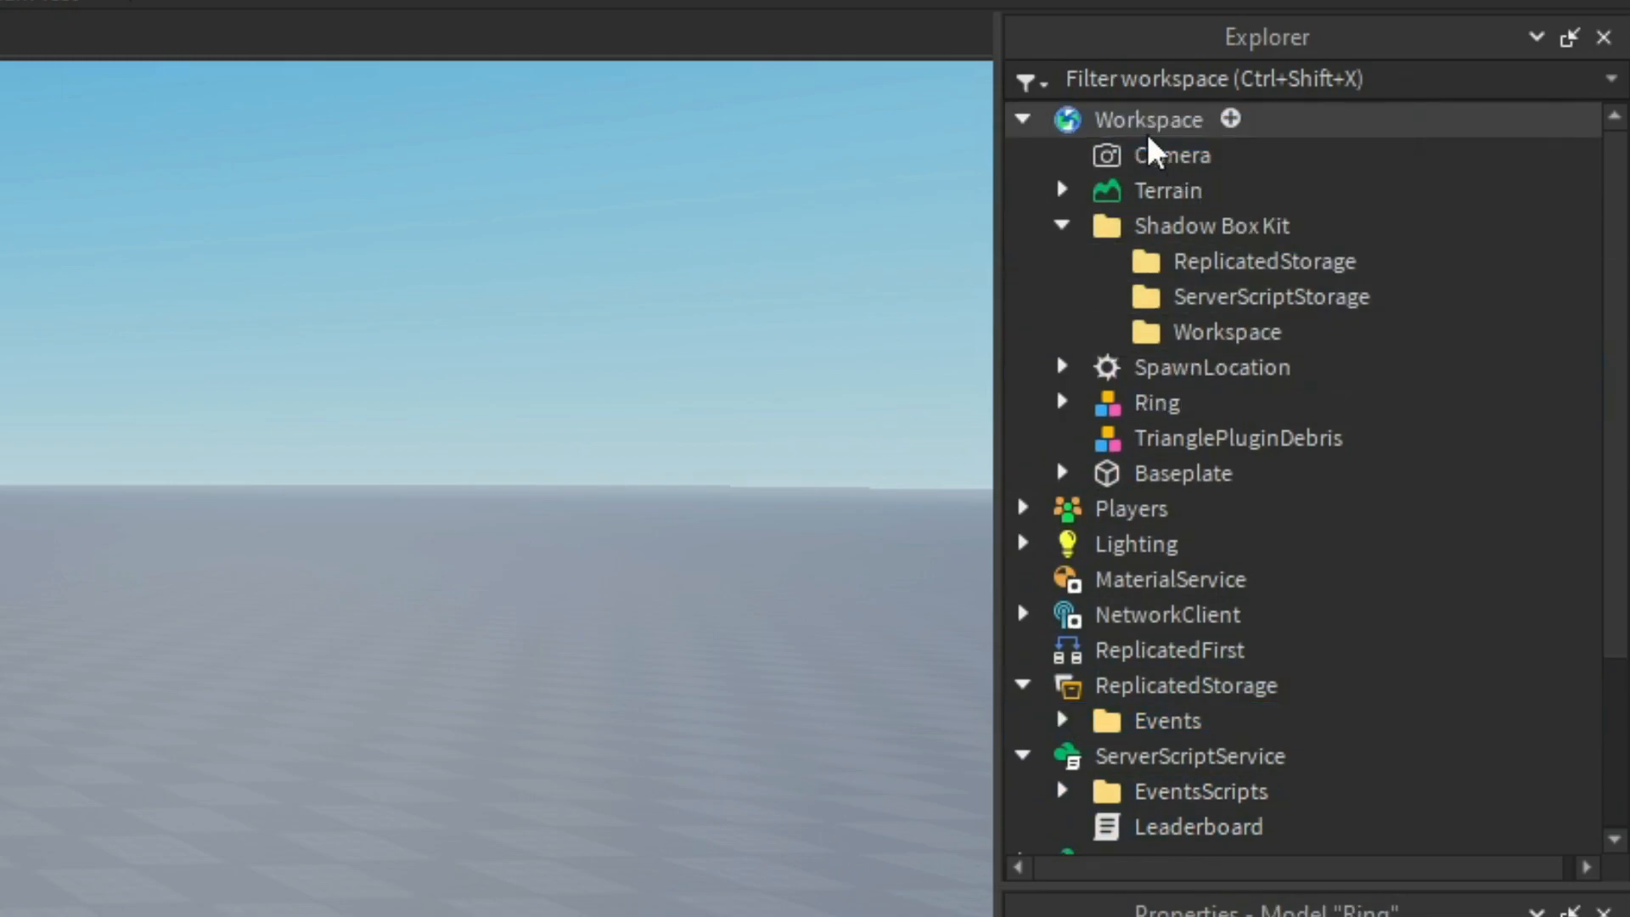
{"action": "left_click", "coordinate": [1062, 226]}
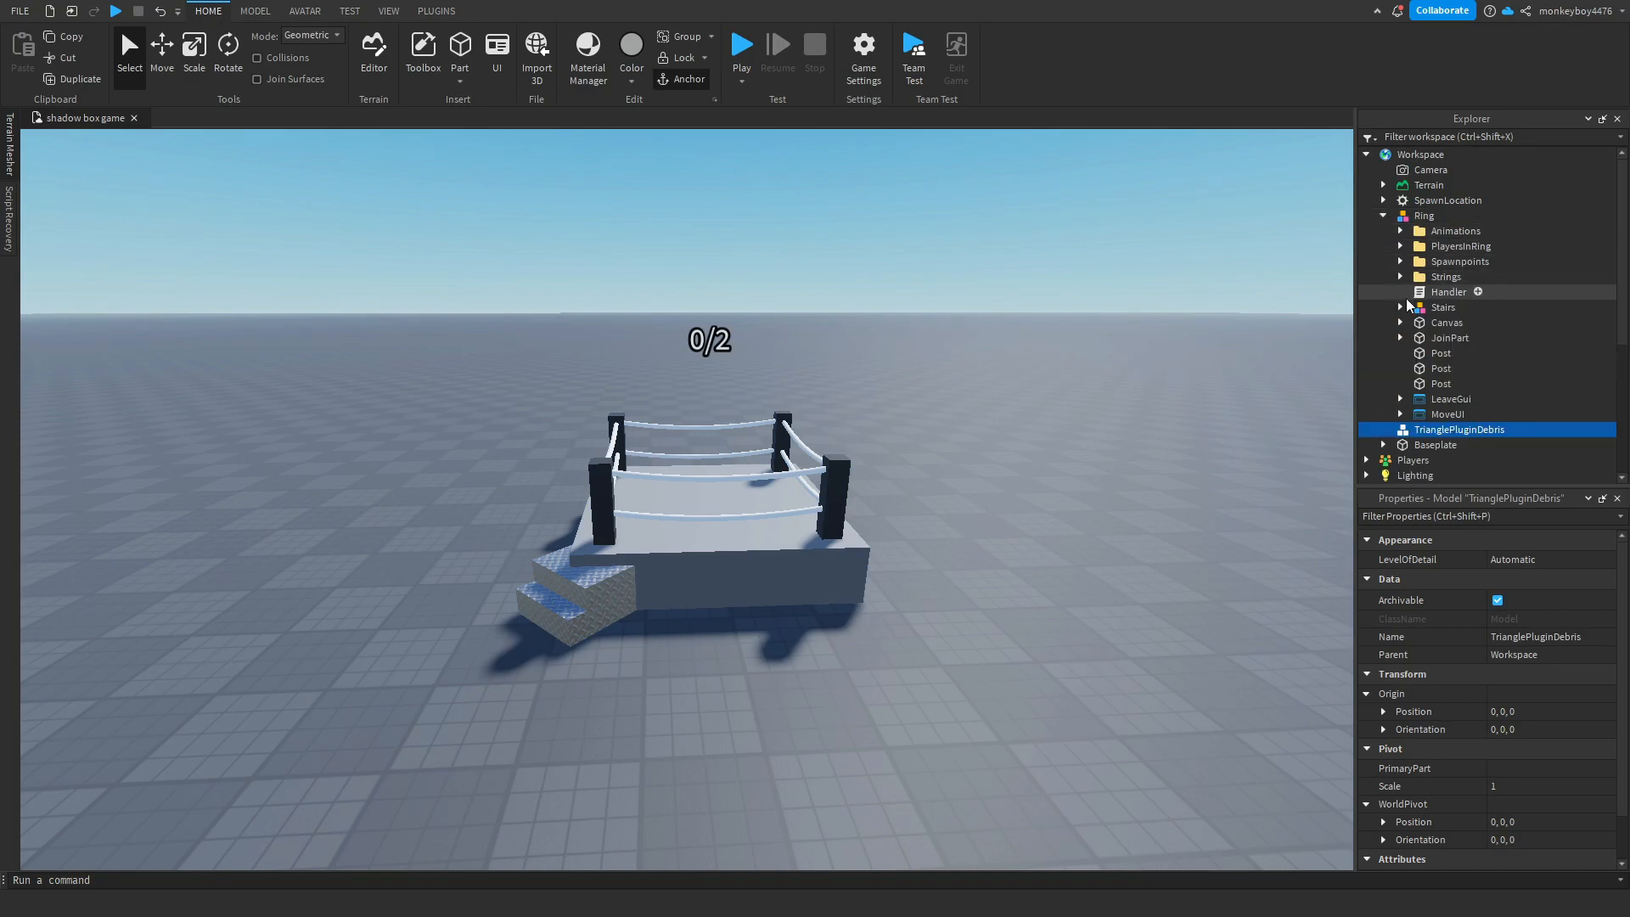
{"action": "double_click", "coordinate": [1447, 293]}
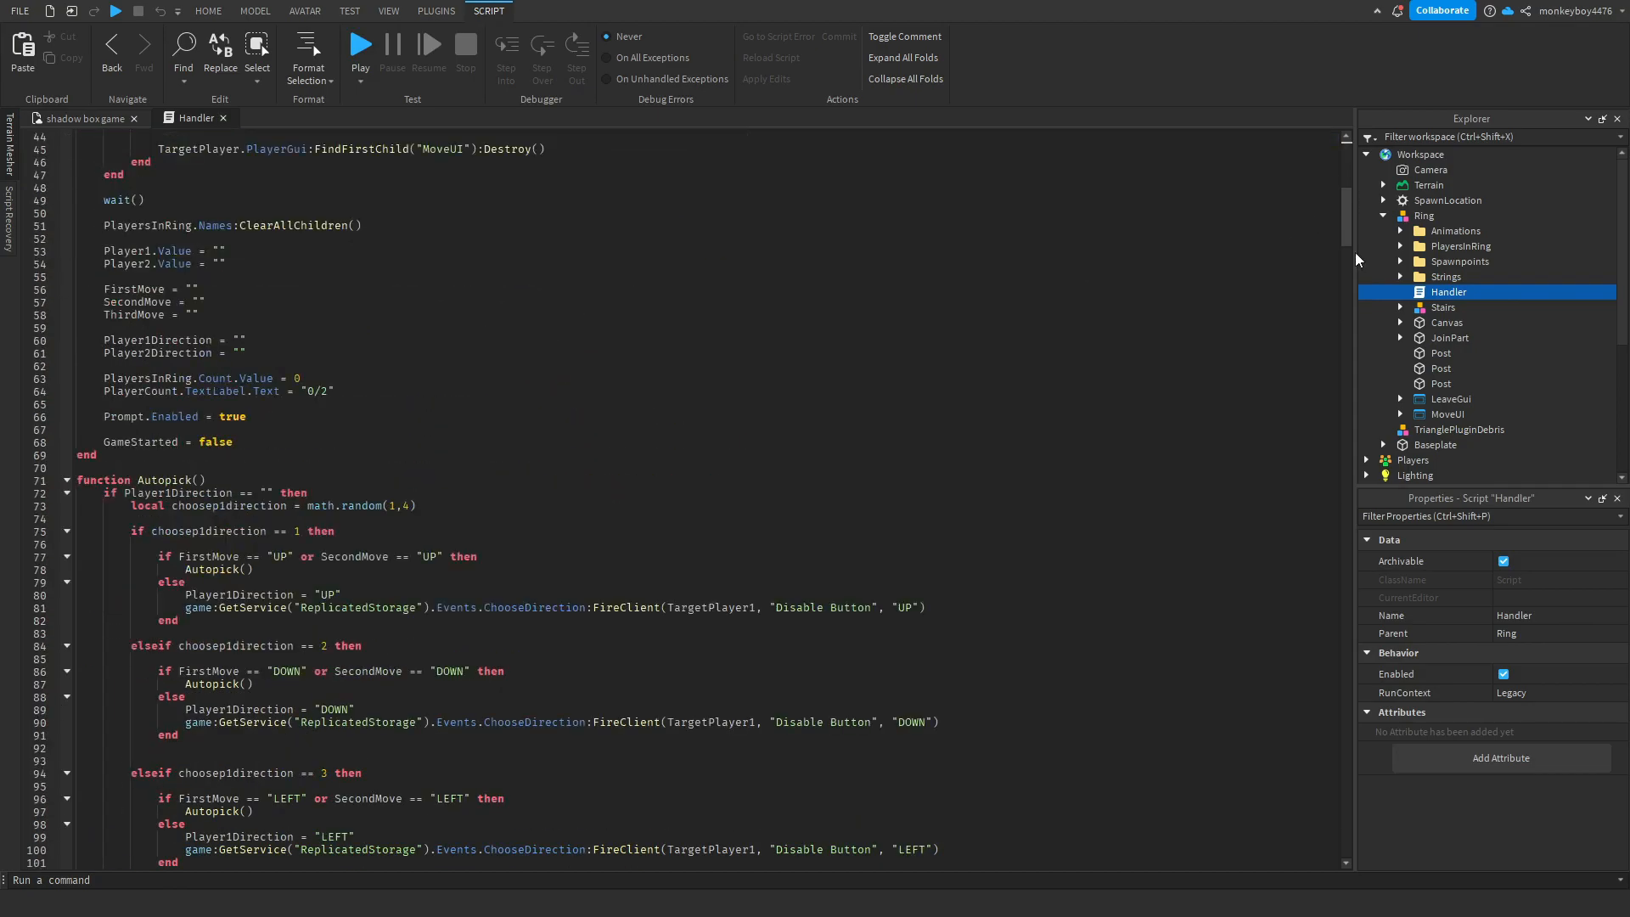
{"action": "scroll", "scroll_direction": "down", "scroll_amount": 3}
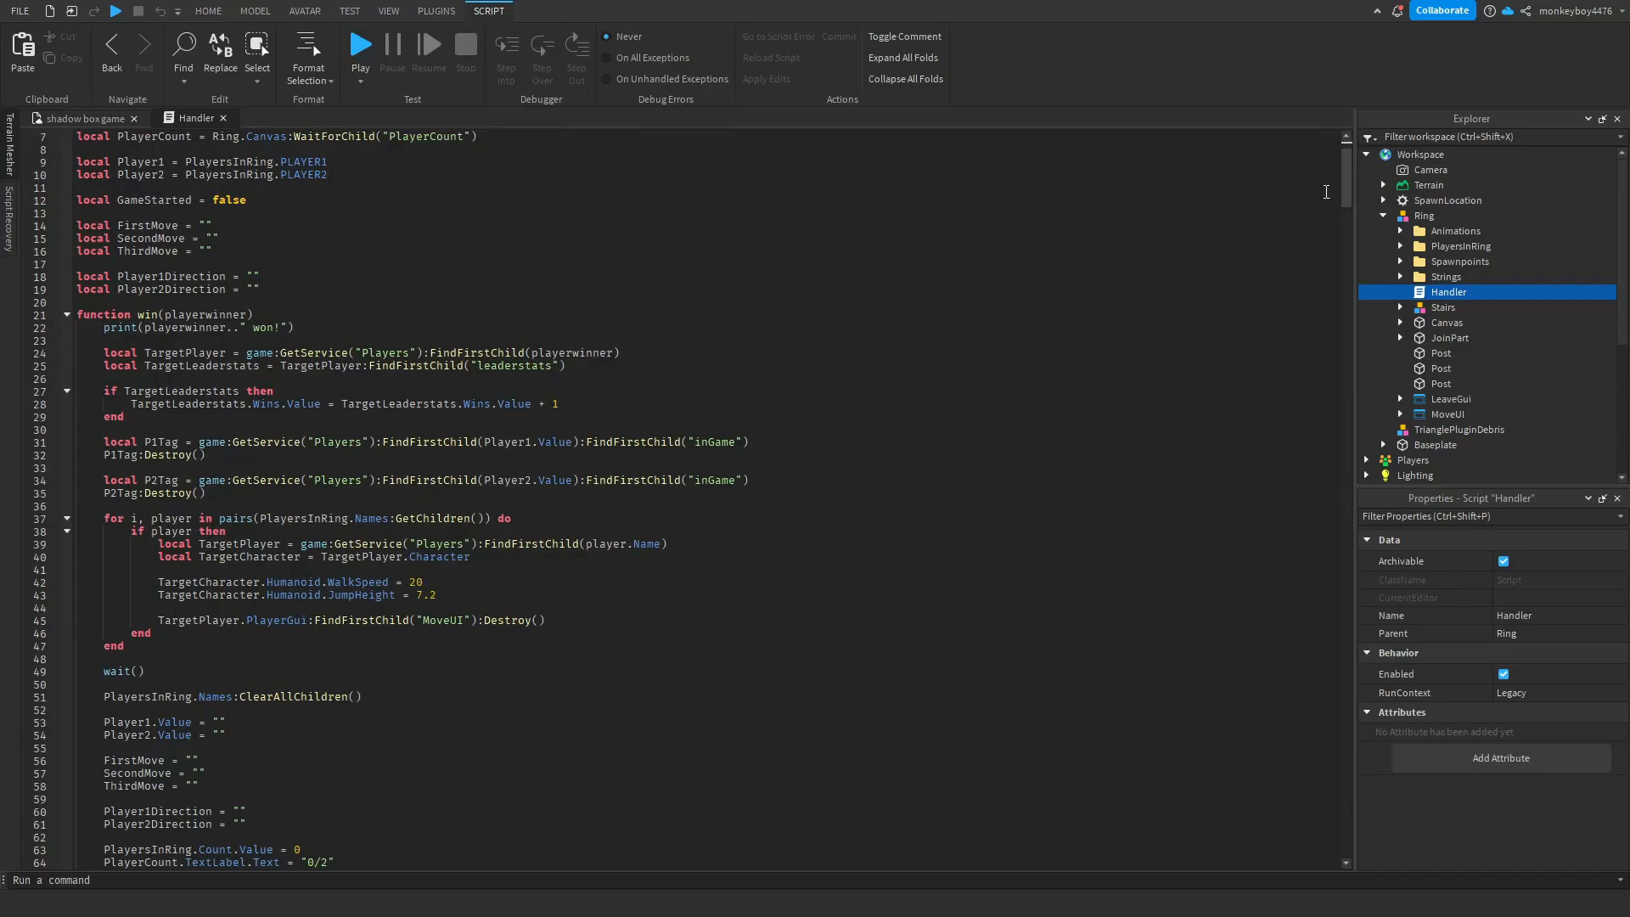
{"action": "left_click", "coordinate": [207, 11]}
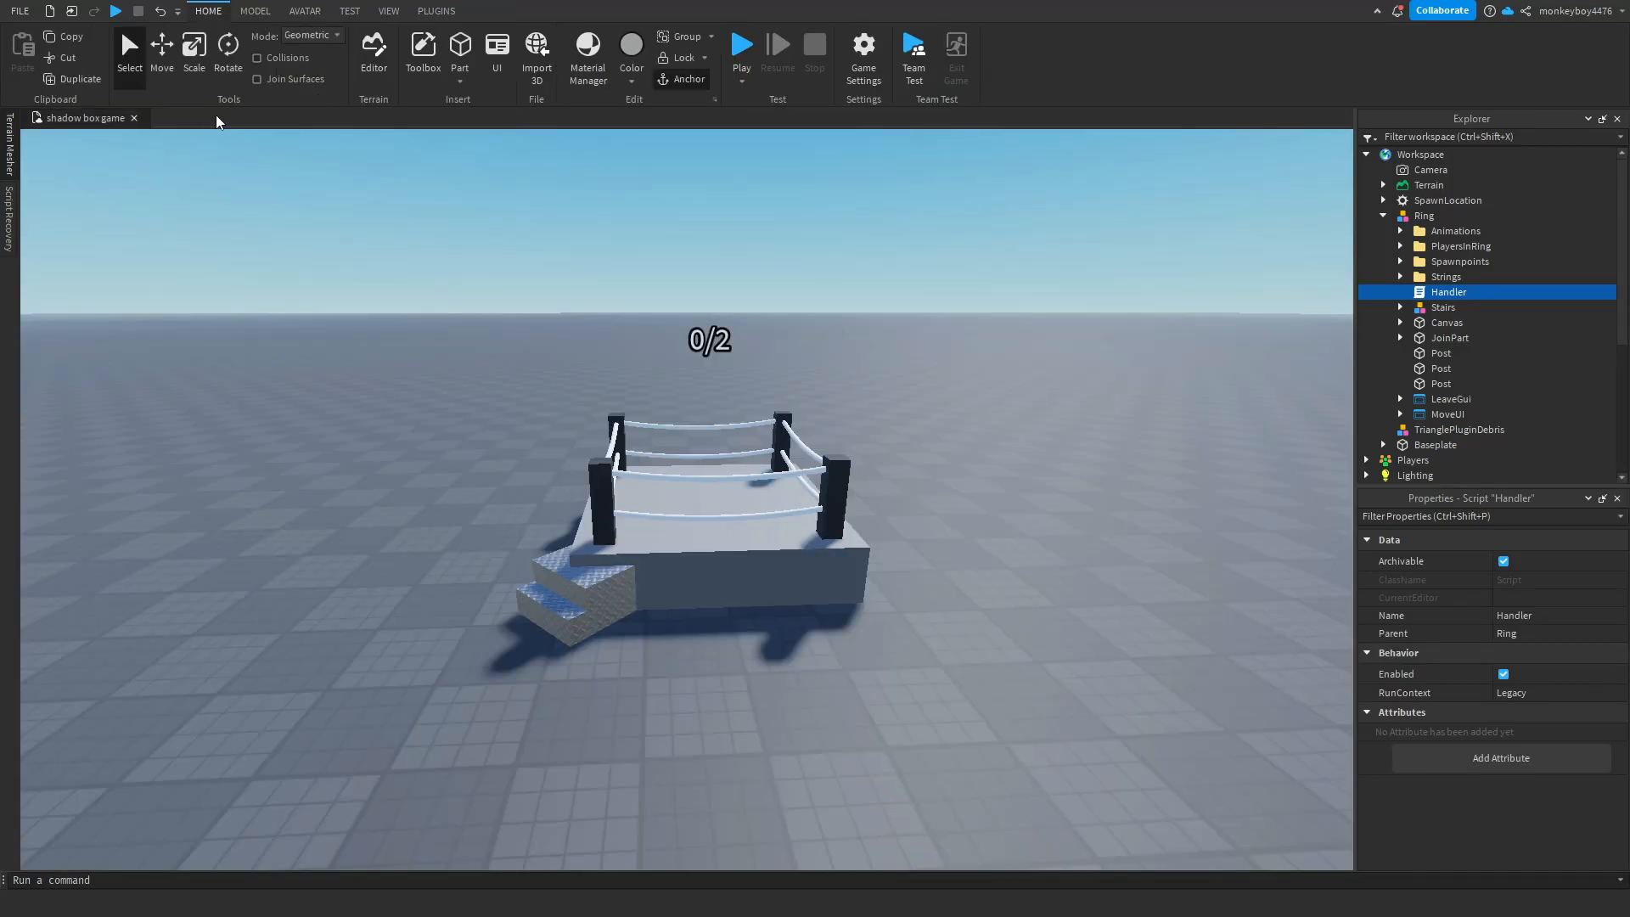
{"action": "mouse_move", "coordinate": [239, 135]}
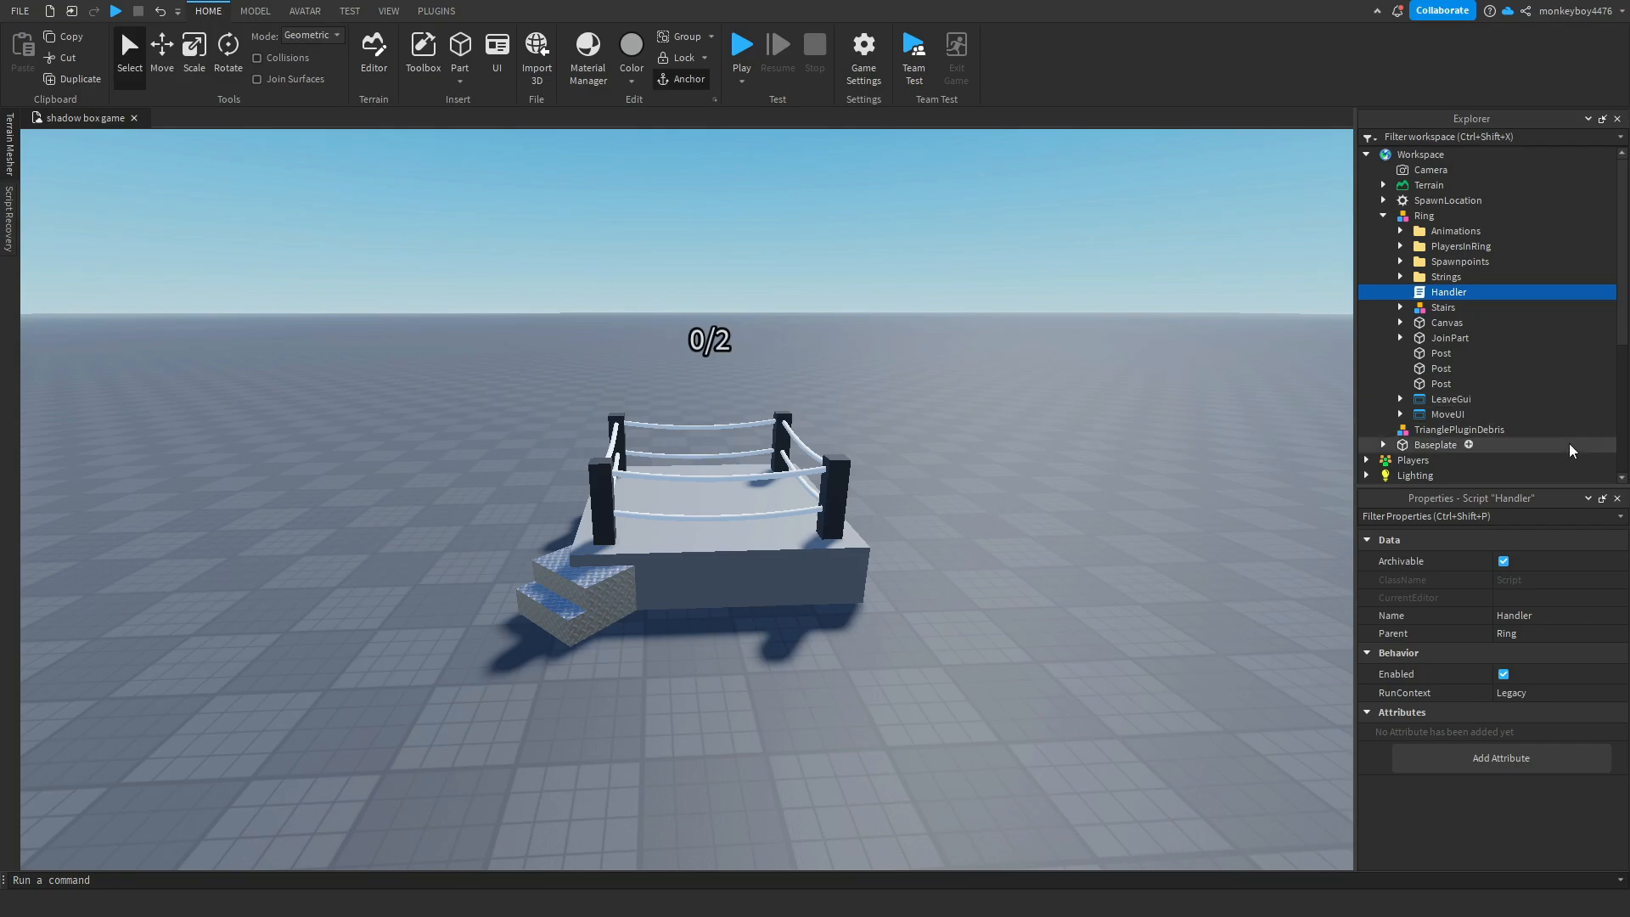
{"action": "left_click", "coordinate": [1460, 430]}
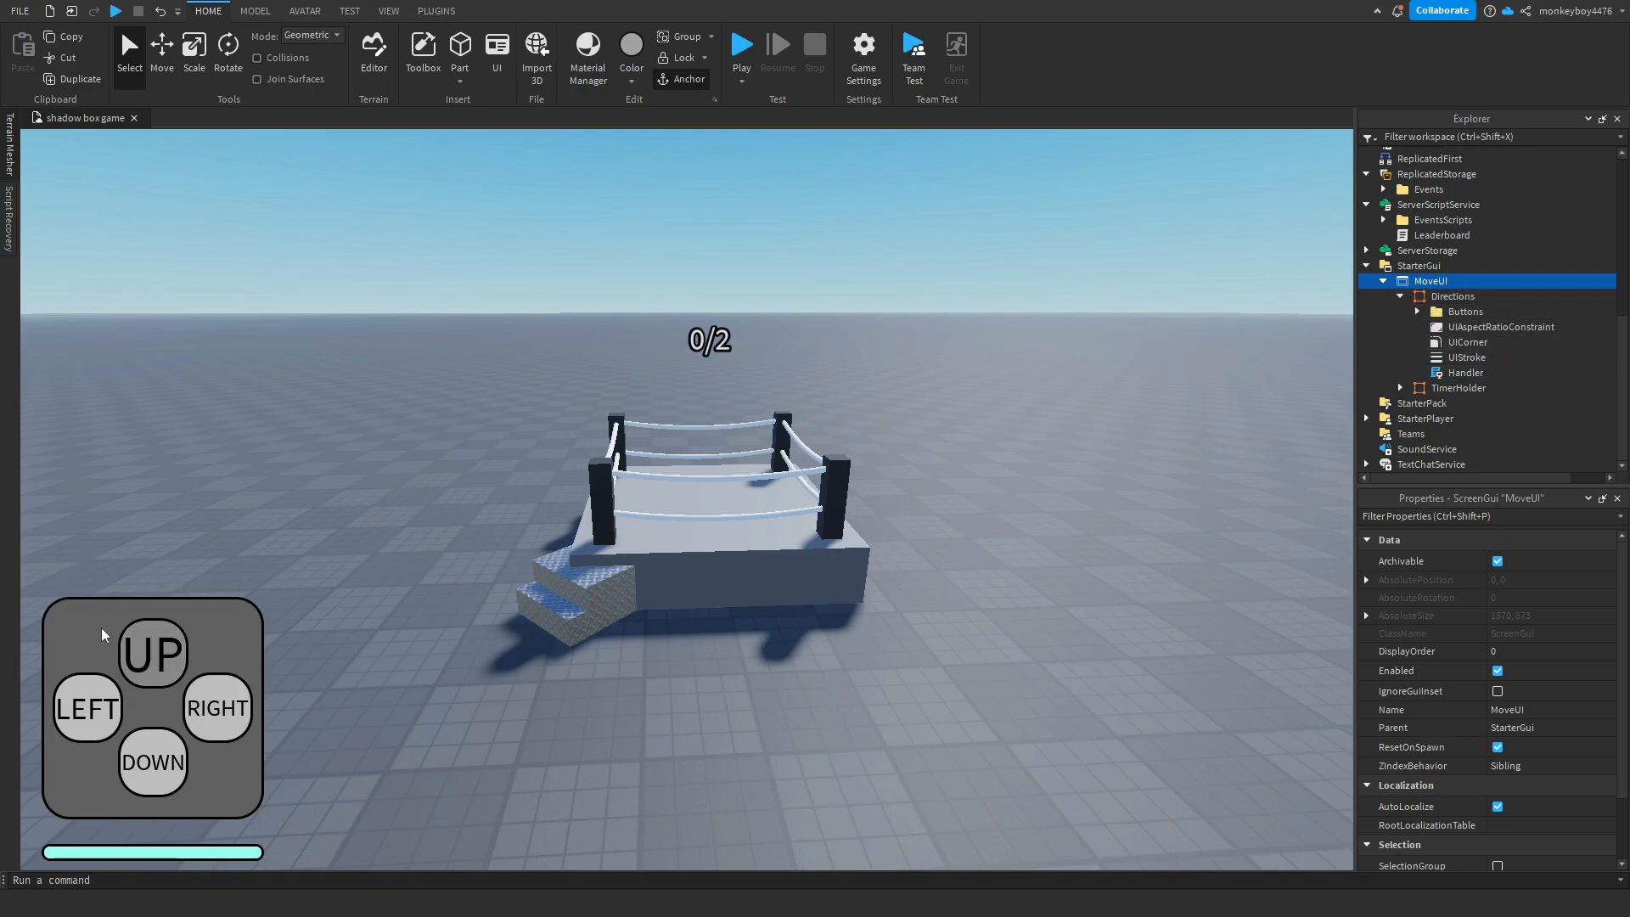
Select MoveUI's Directions frame to display the UP, LEFT, RIGHT, DOWN pad.
{"action": "left_click", "coordinate": [1400, 388]}
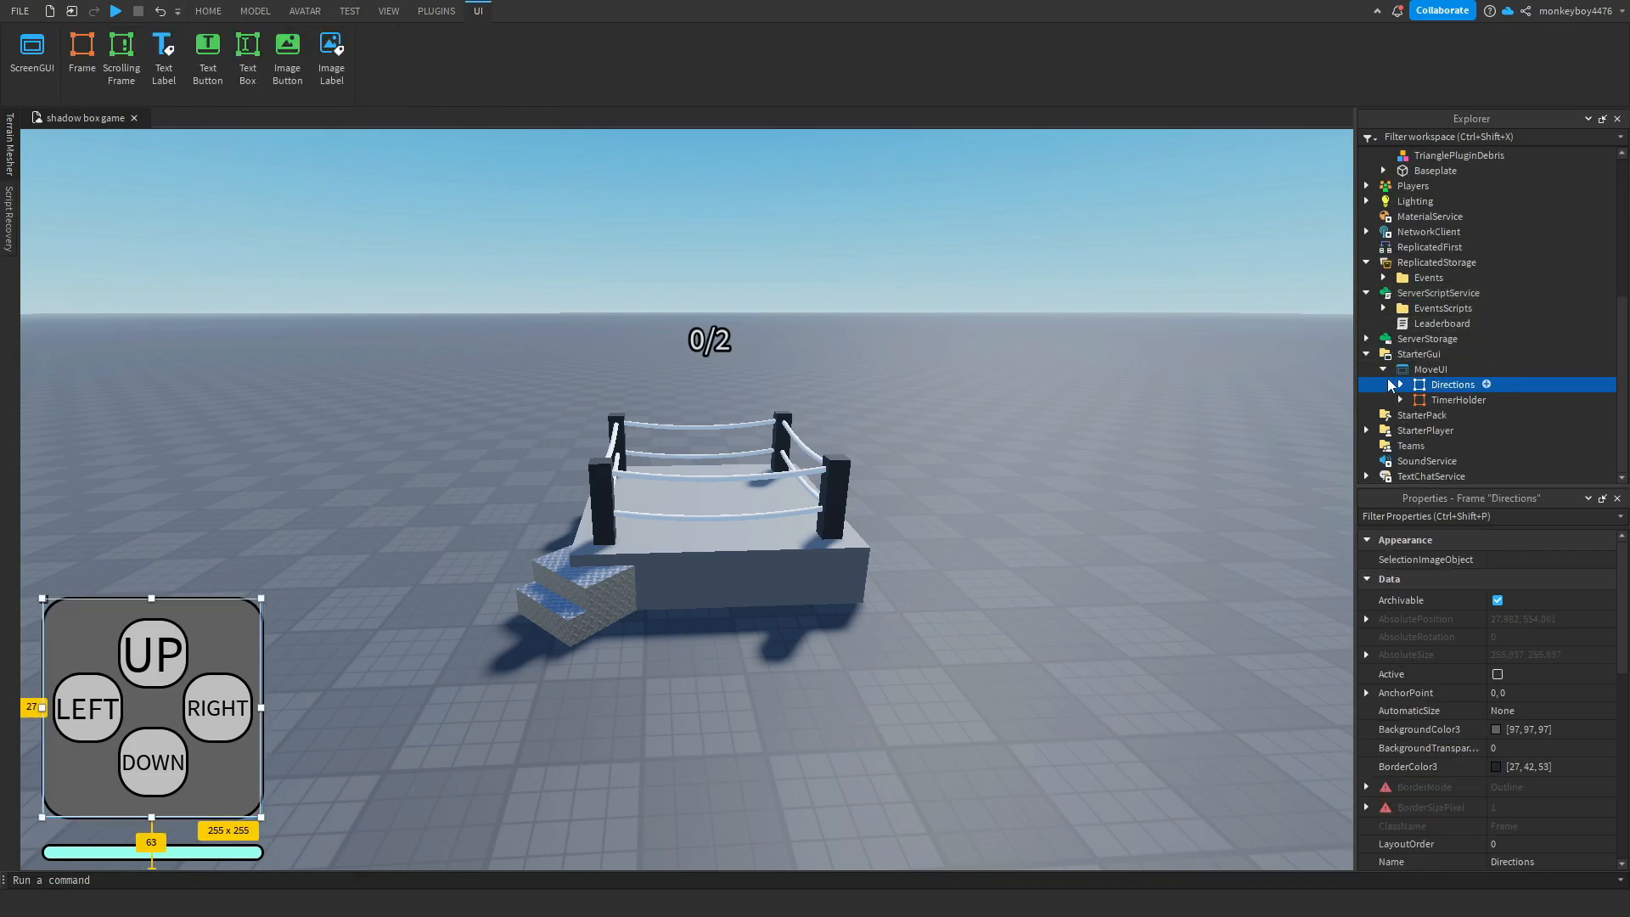
{"action": "left_click", "coordinate": [1442, 162]}
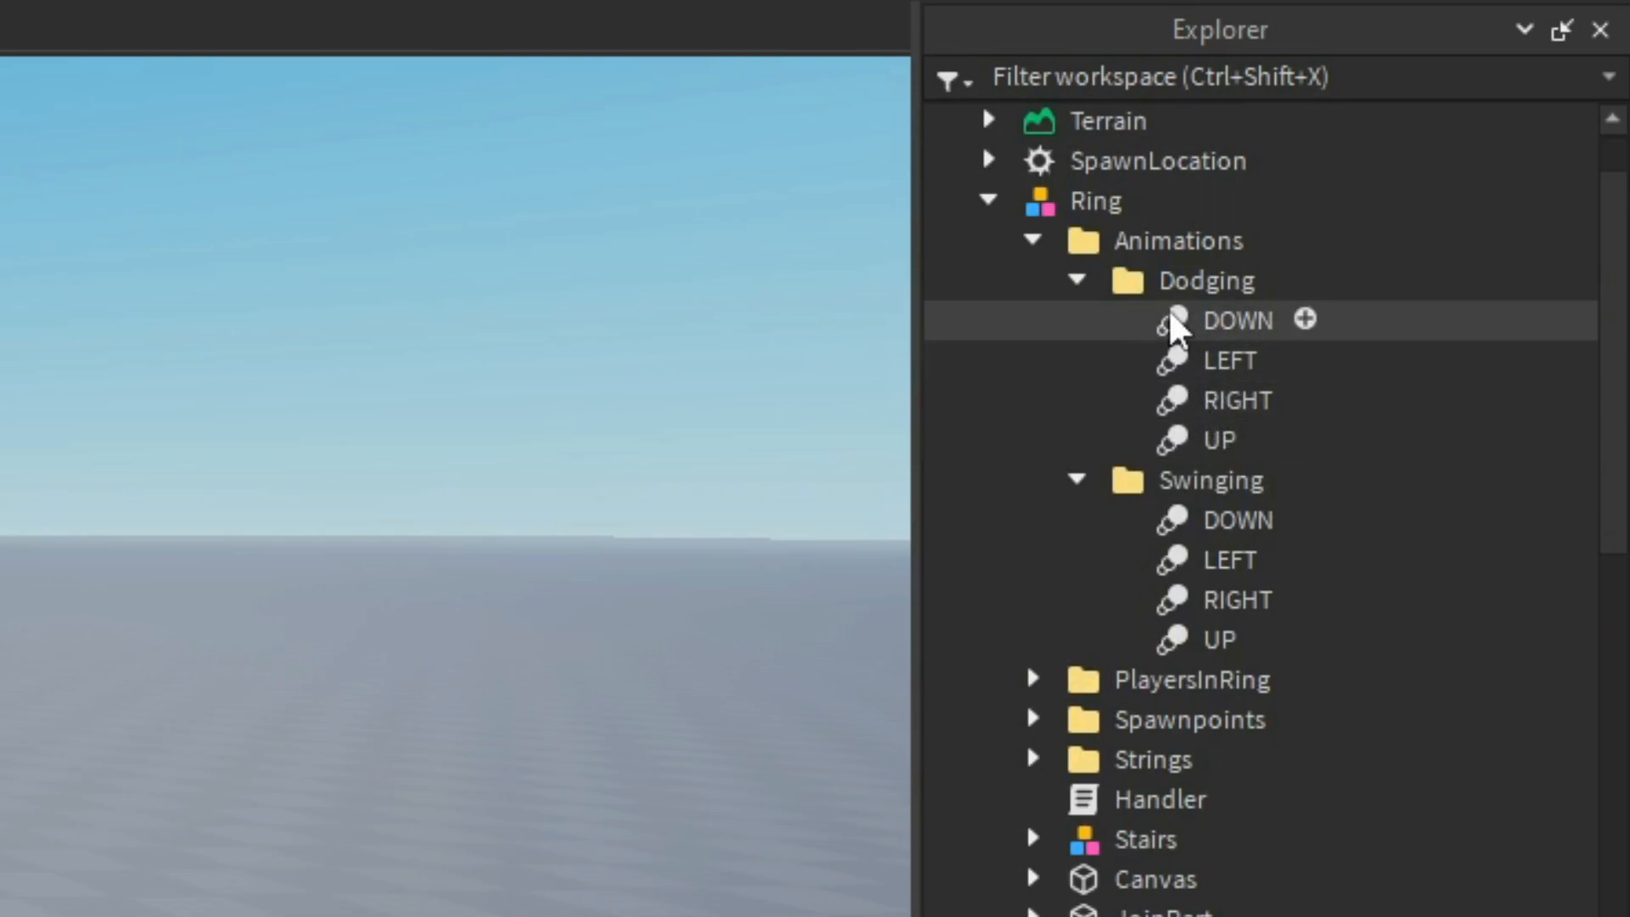
{"action": "mouse_move", "coordinate": [1195, 372]}
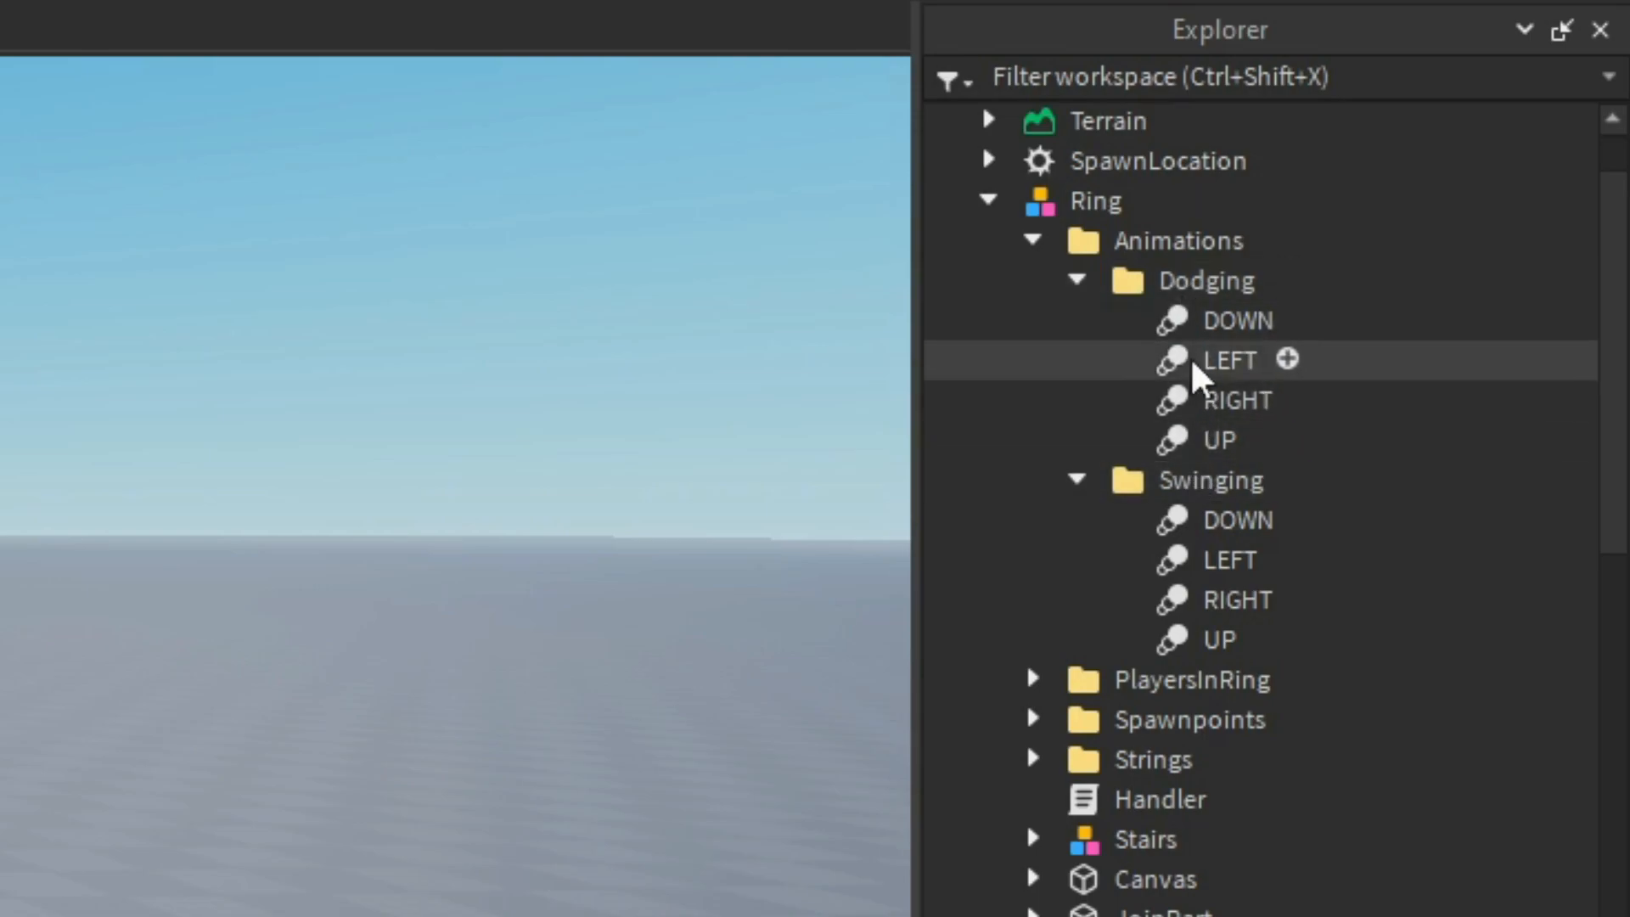
{"action": "mouse_move", "coordinate": [1180, 639]}
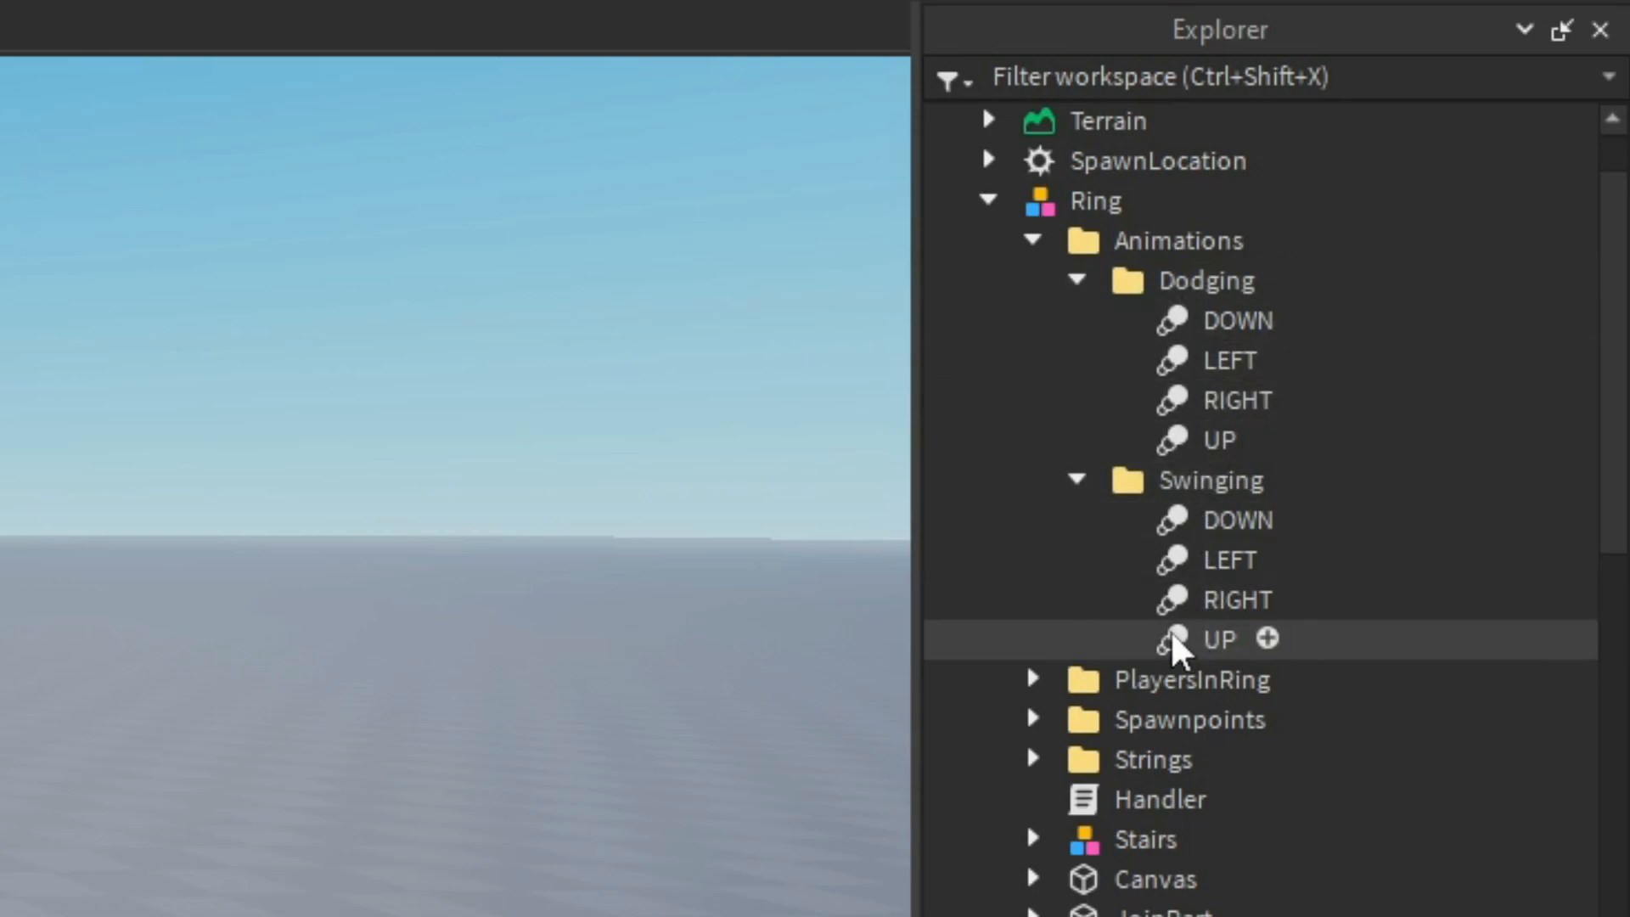
{"action": "left_click", "coordinate": [1034, 240]}
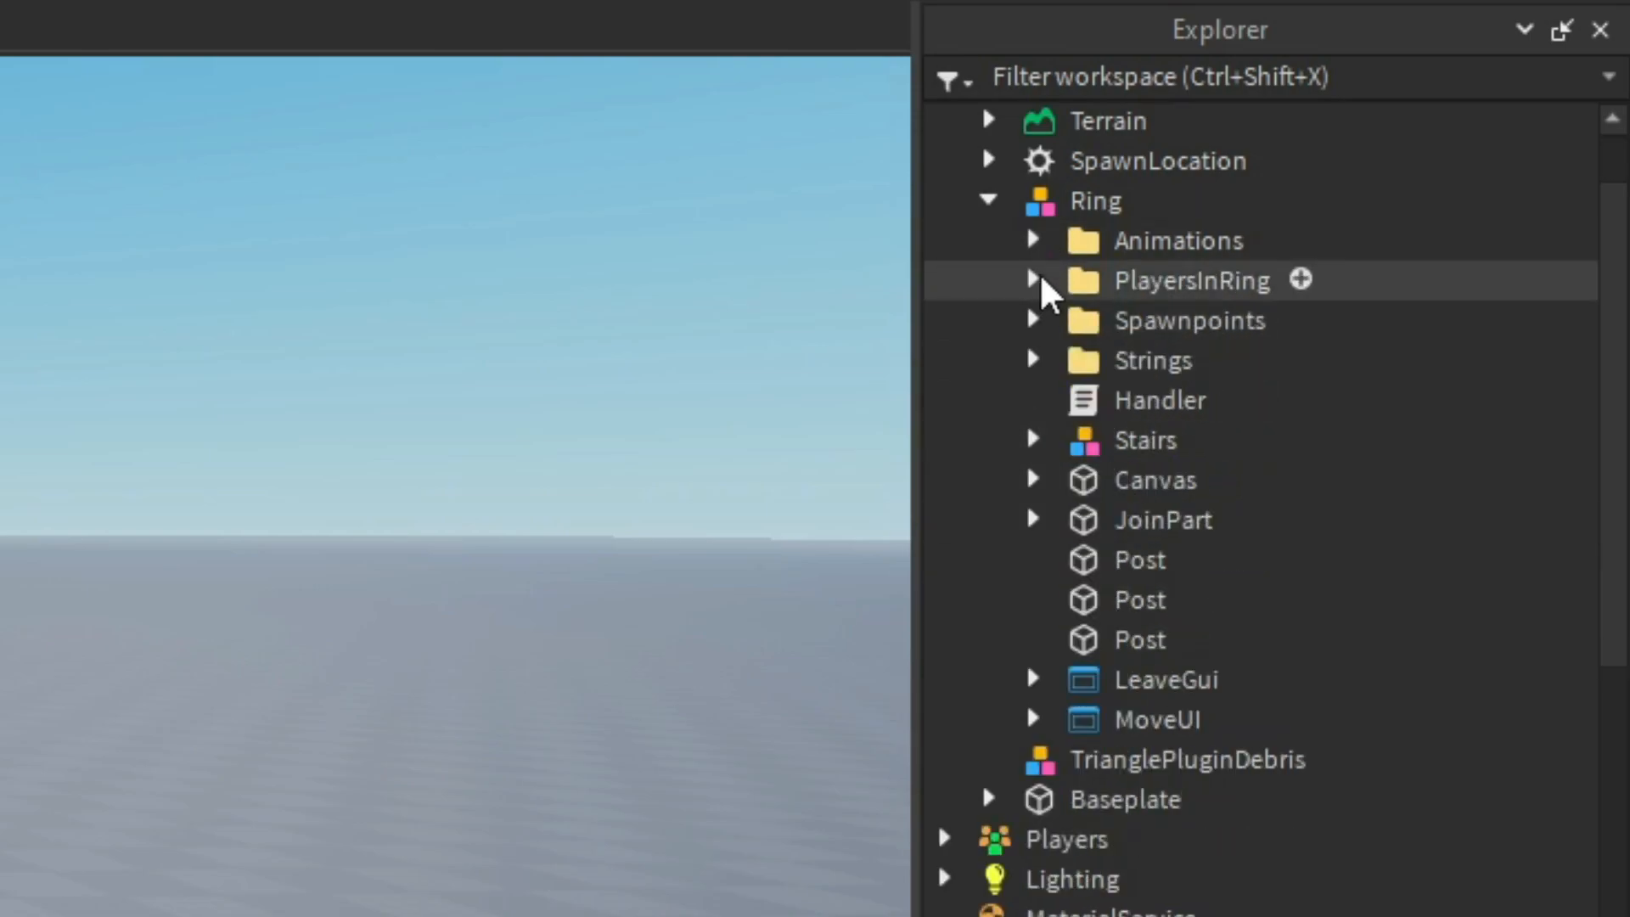
{"action": "left_click", "coordinate": [1034, 280]}
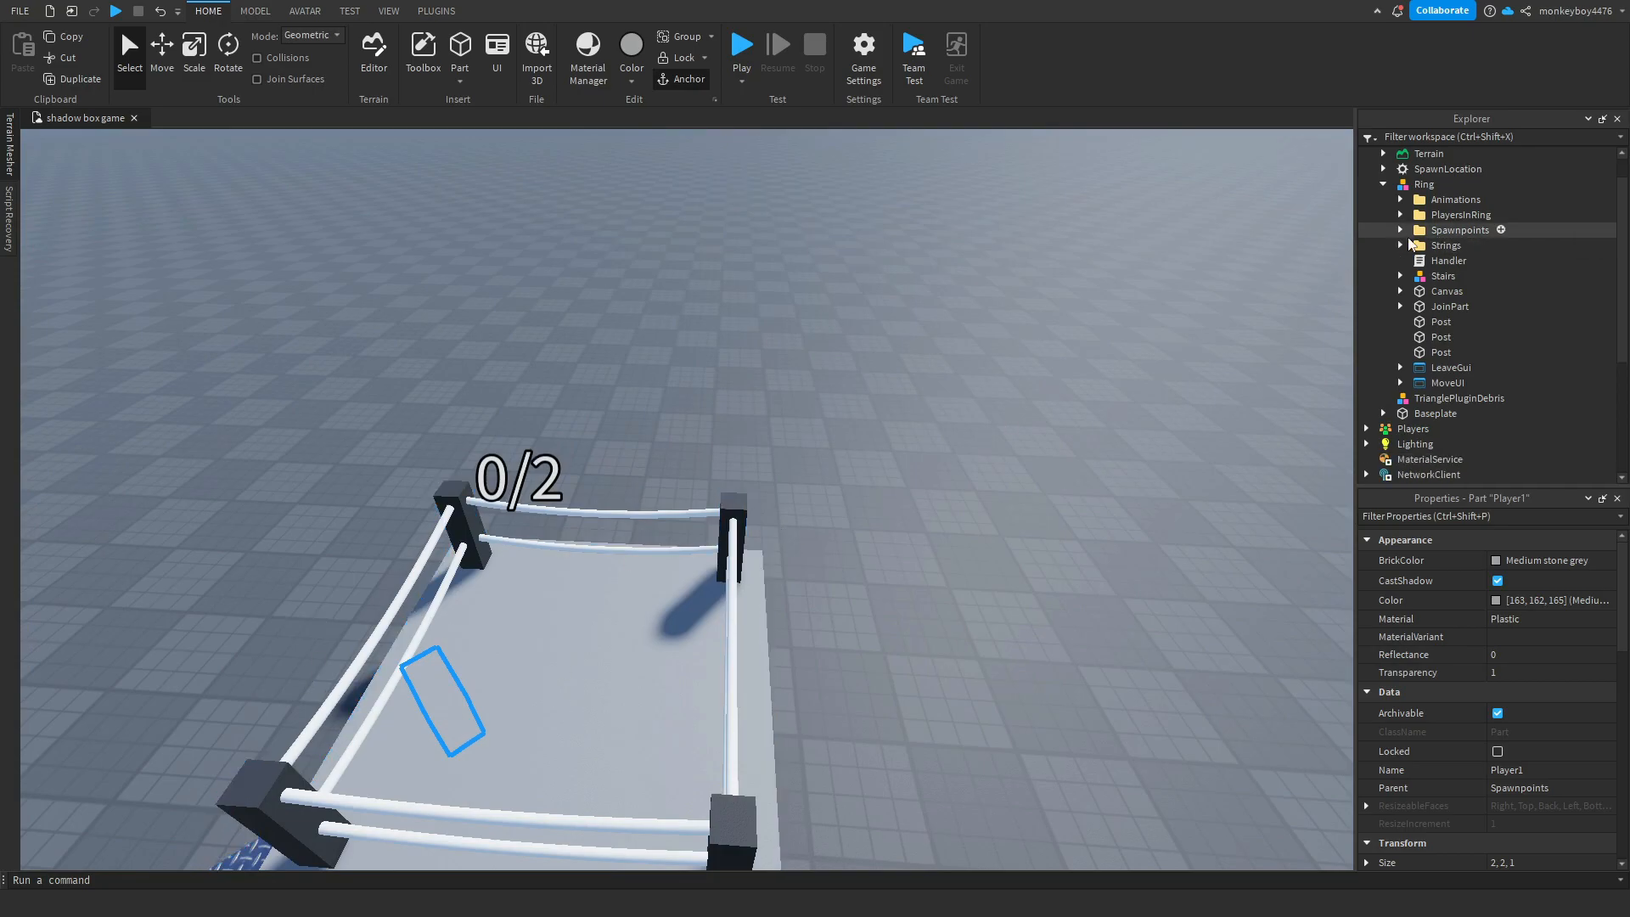
{"action": "left_click", "coordinate": [1445, 245]}
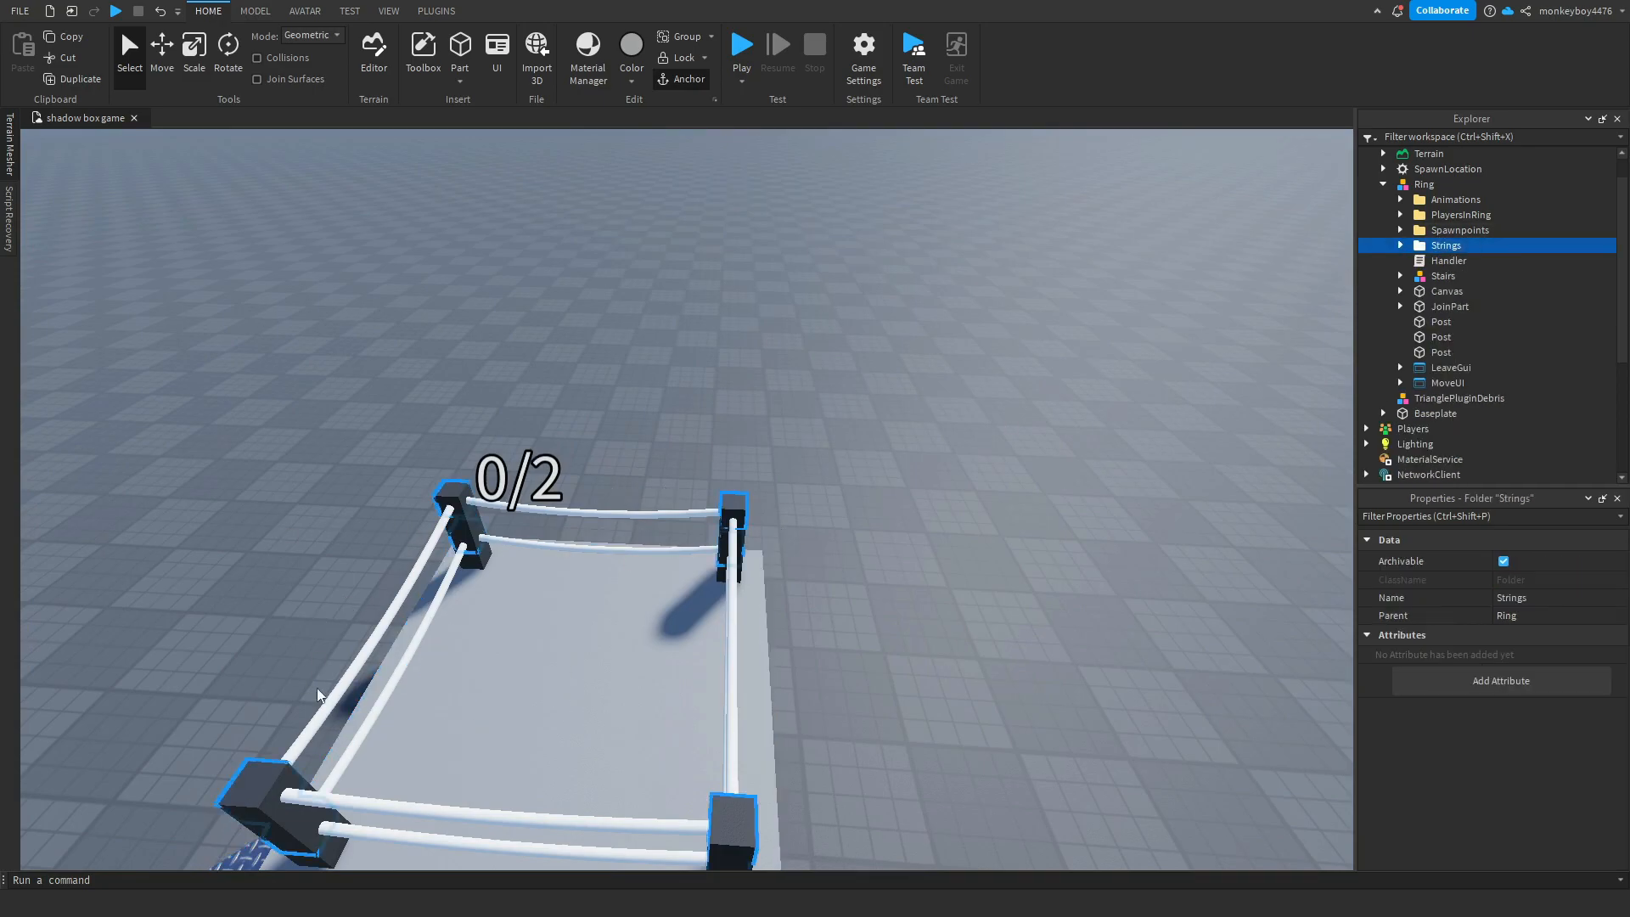
{"action": "left_click", "coordinate": [1400, 275]}
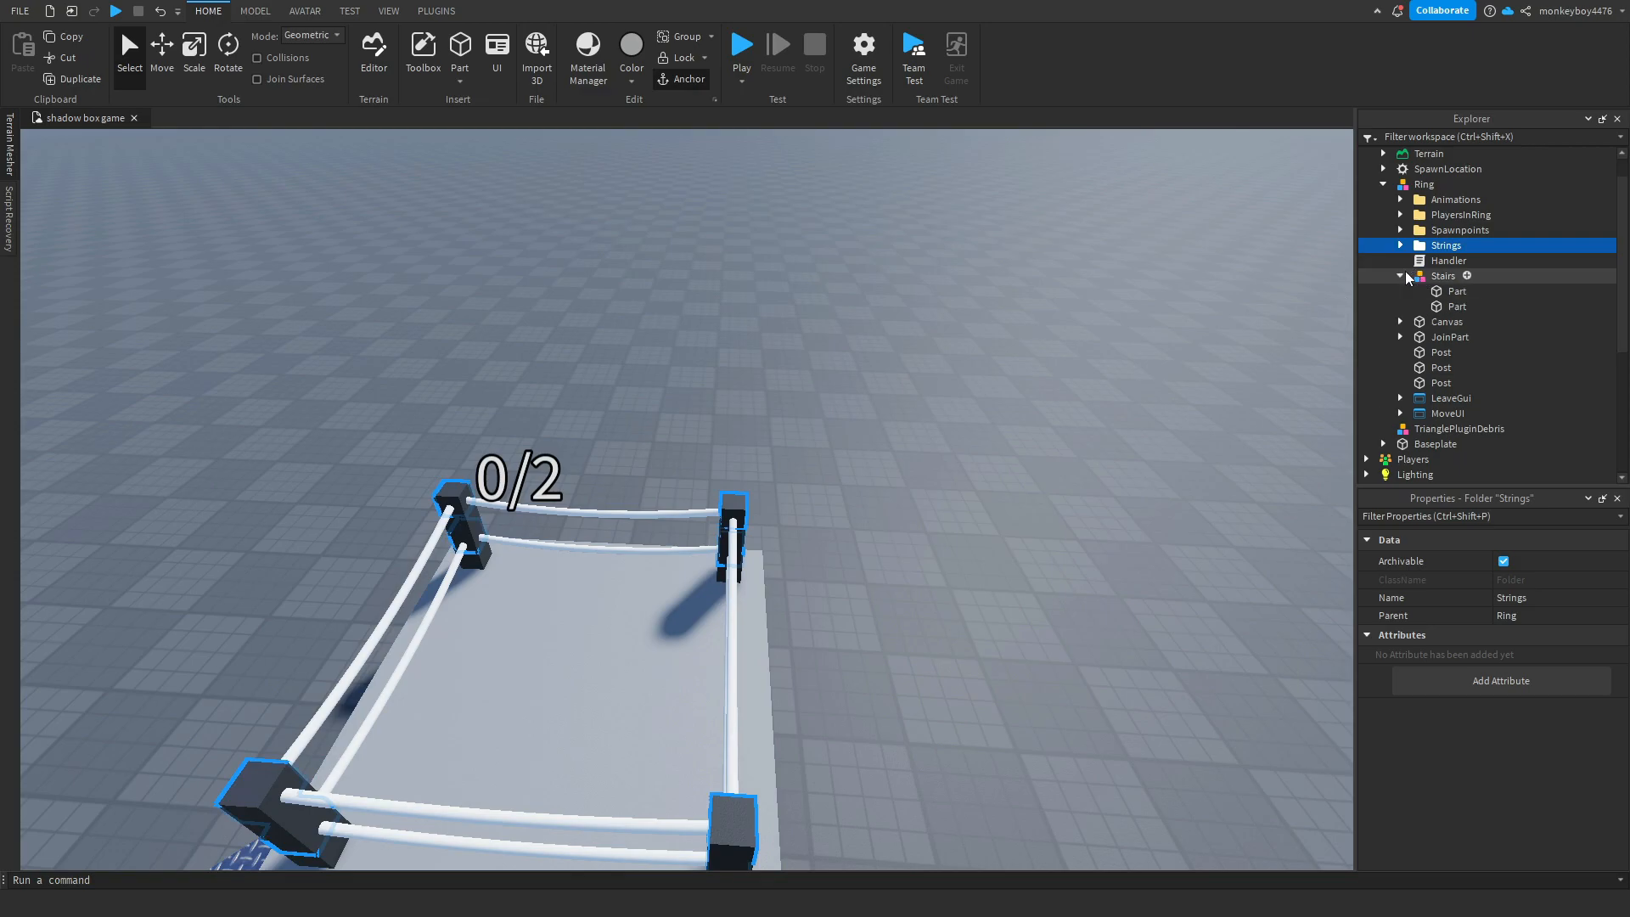
{"action": "left_click", "coordinate": [1444, 275]}
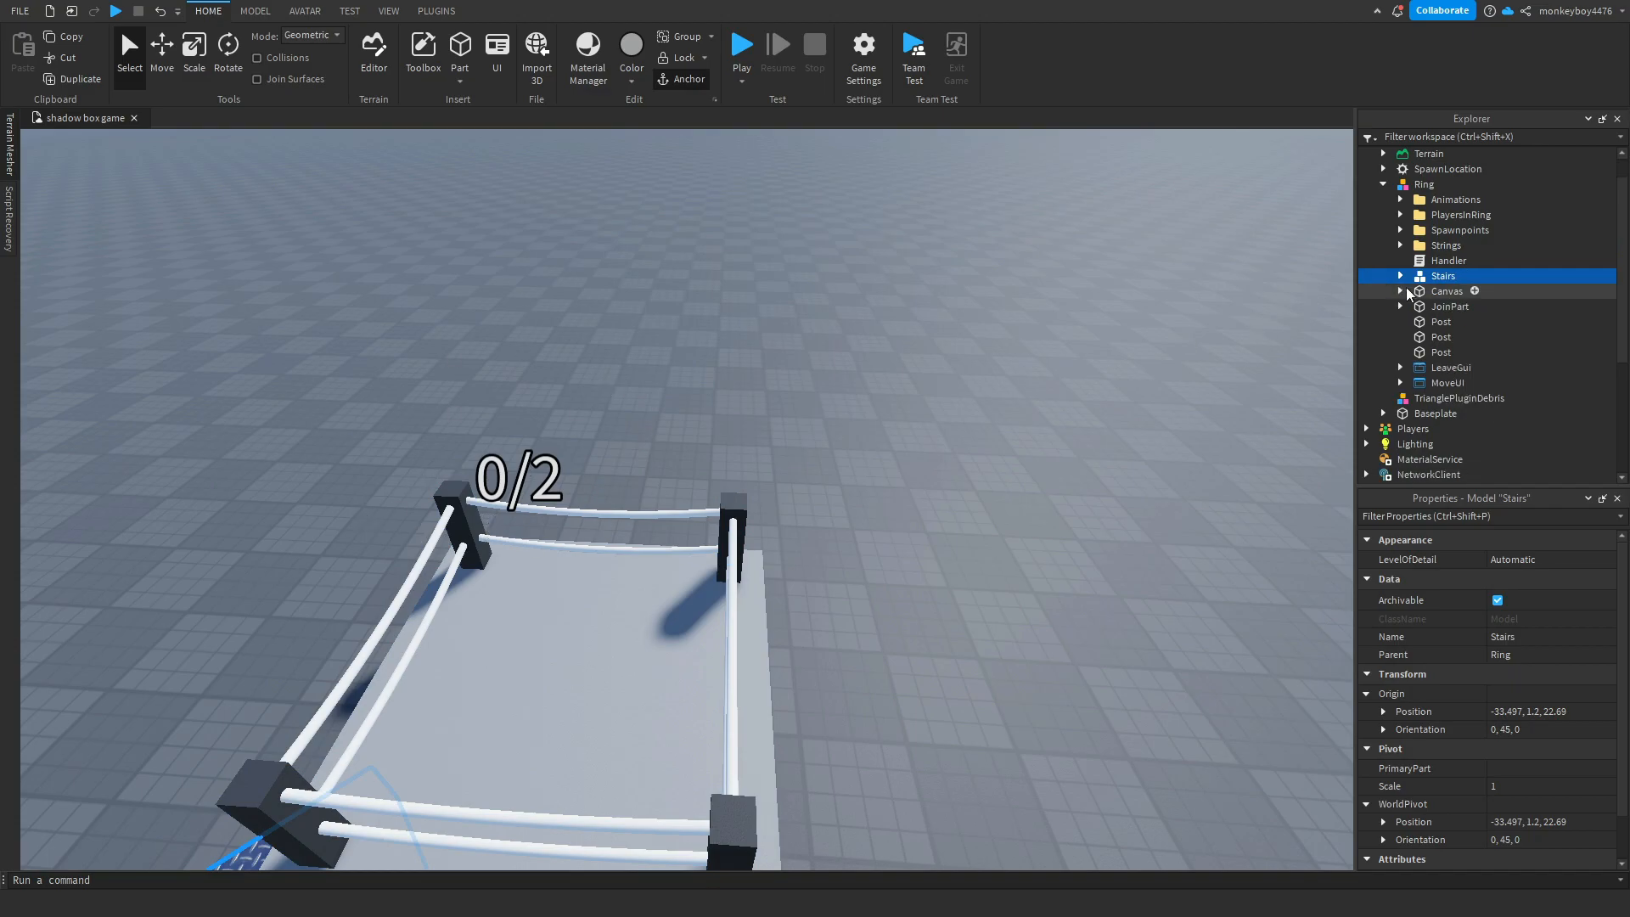
{"action": "left_click", "coordinate": [1446, 292]}
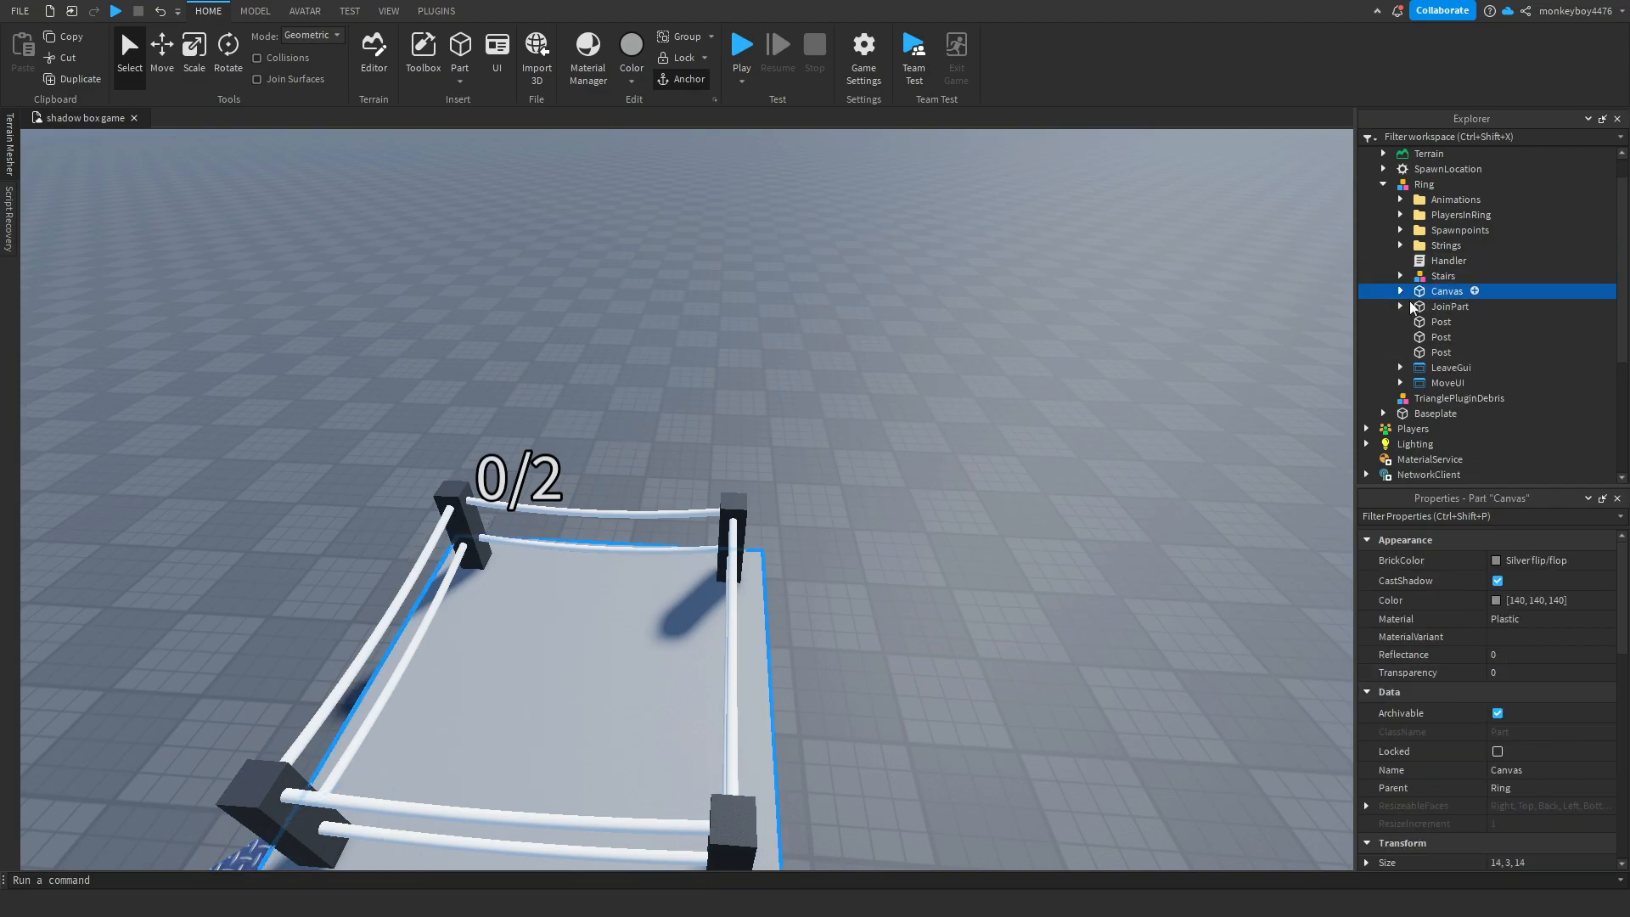
{"action": "left_click", "coordinate": [1449, 307]}
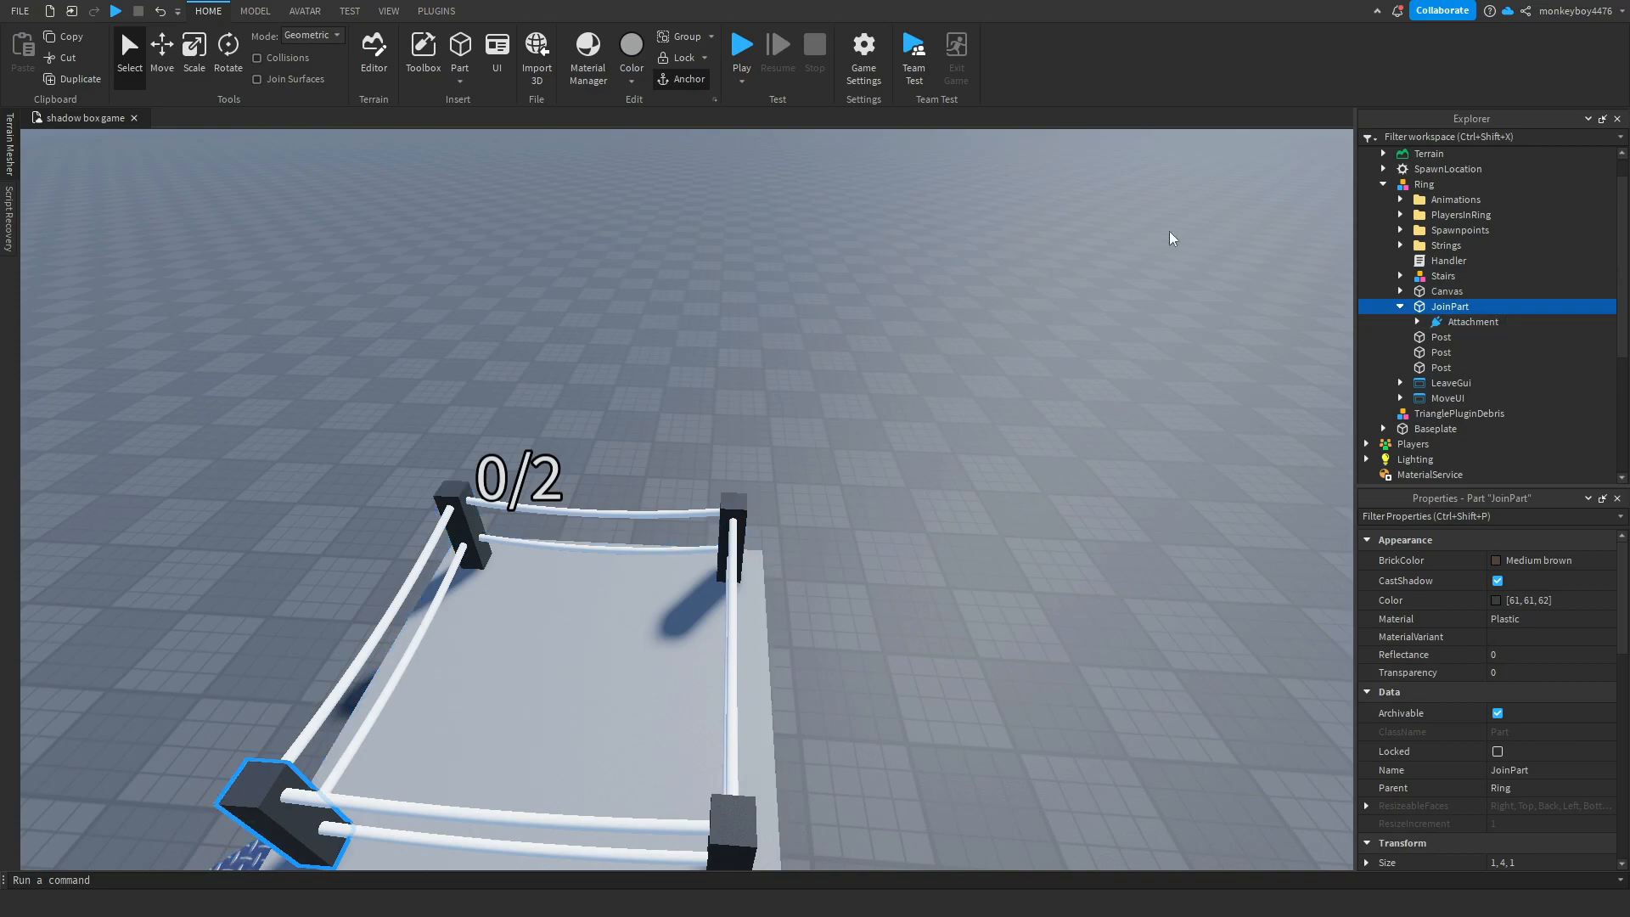